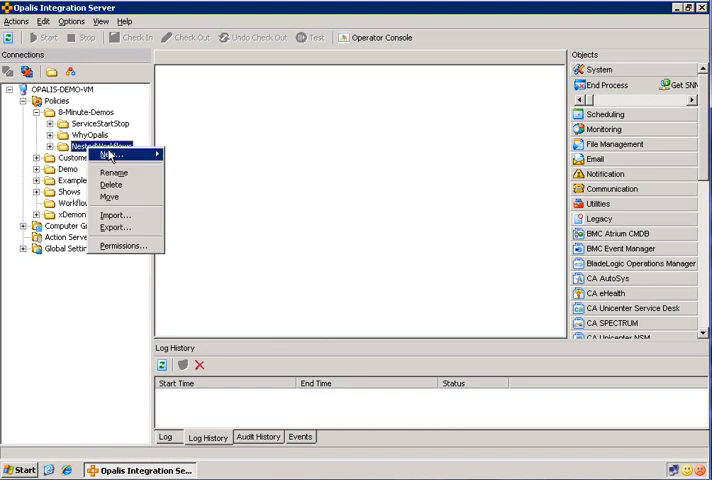
Create a new policy in NestedWorkflows and rename it 'Master Workflow'.
{"action": "left_click", "coordinate": [110, 155]}
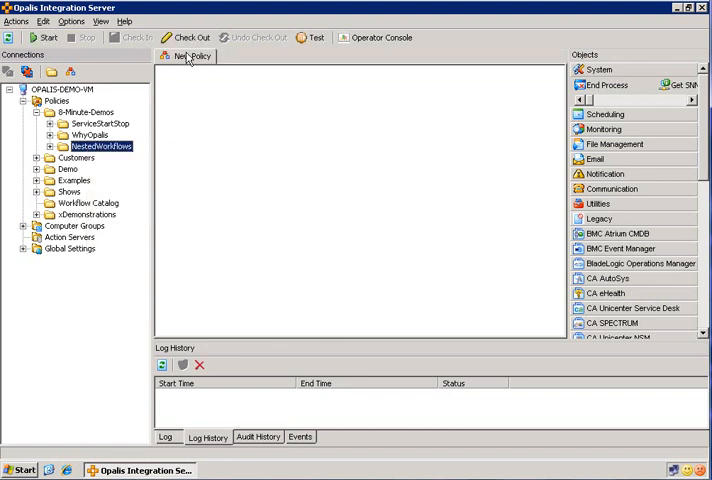
{"action": "left_click", "coordinate": [189, 39]}
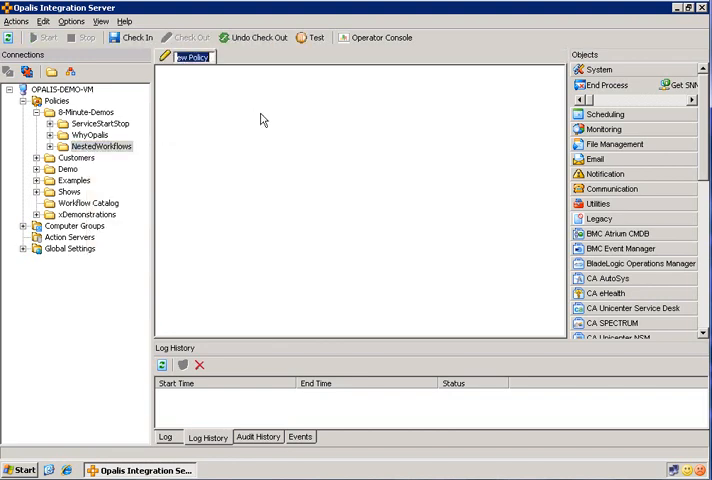
{"action": "type", "text": "Master Workflow"}
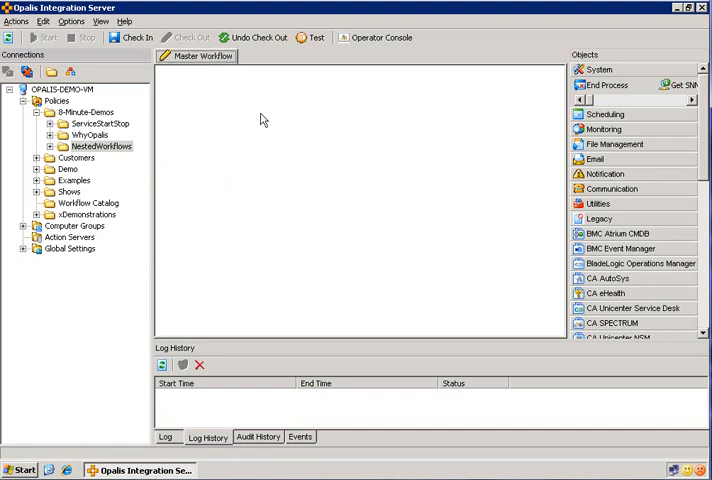
Create a second policy in NestedWorkflows and rename it 'Sub-Workflow'.
{"action": "right_click", "coordinate": [100, 146]}
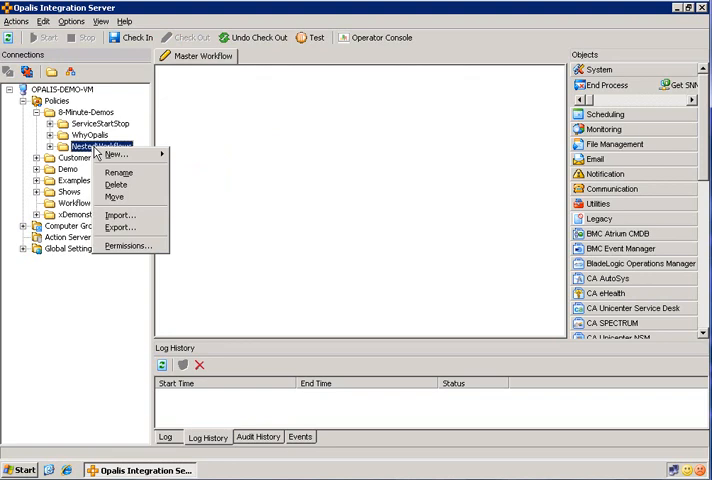
{"action": "left_click", "coordinate": [117, 155]}
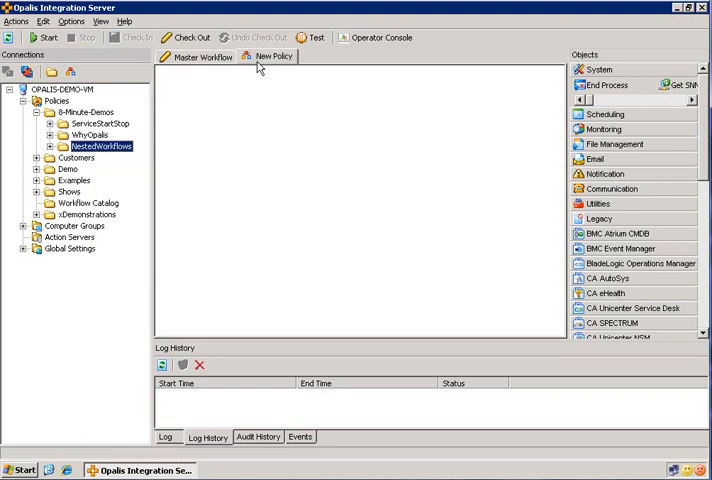
{"action": "left_click", "coordinate": [280, 59]}
{"action": "type", "text": "Sub-Workflow"}
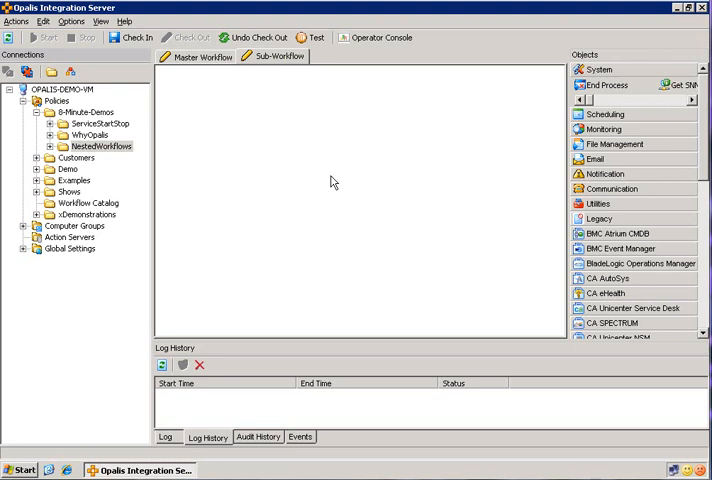
{"action": "mouse_move", "coordinate": [320, 162]}
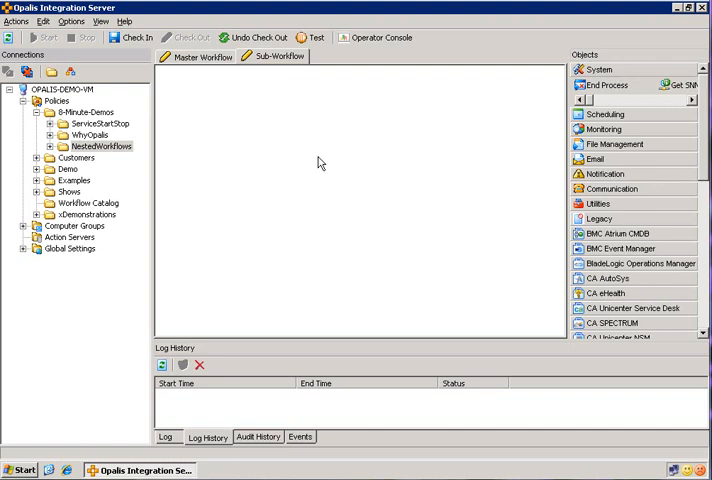
{"action": "mouse_move", "coordinate": [313, 183]}
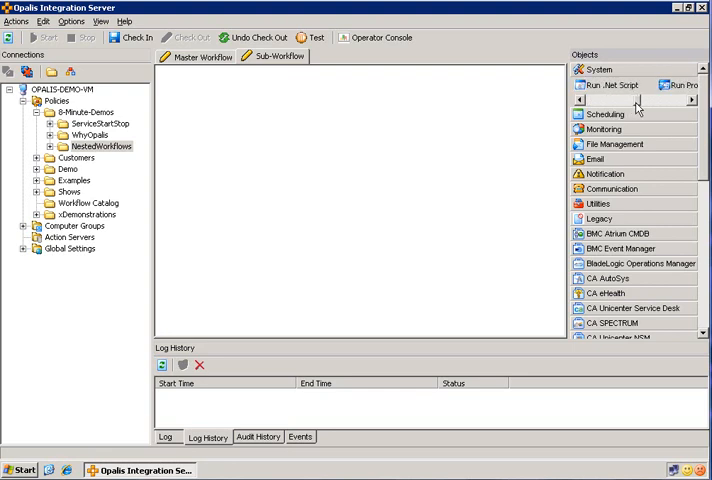
Place Run Program on the Sub-Workflow canvas and link Custom Start to it.
{"action": "left_click_drag", "start_coordinate": [610, 85], "coordinate": [283, 164]}
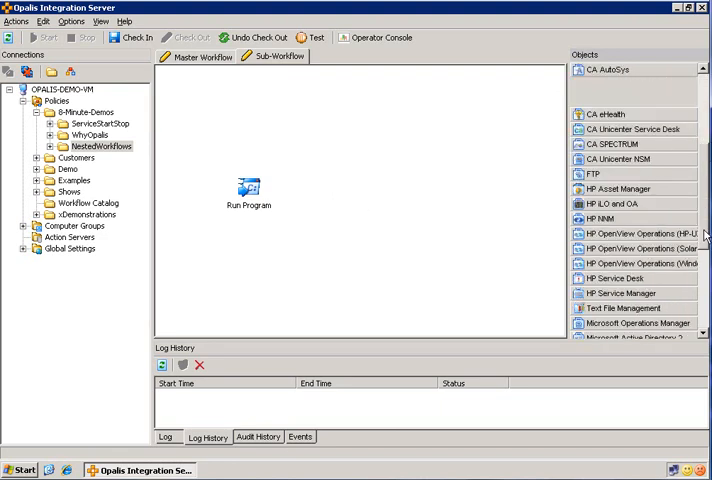
{"action": "scroll", "scroll_direction": "down", "scroll_amount": 3}
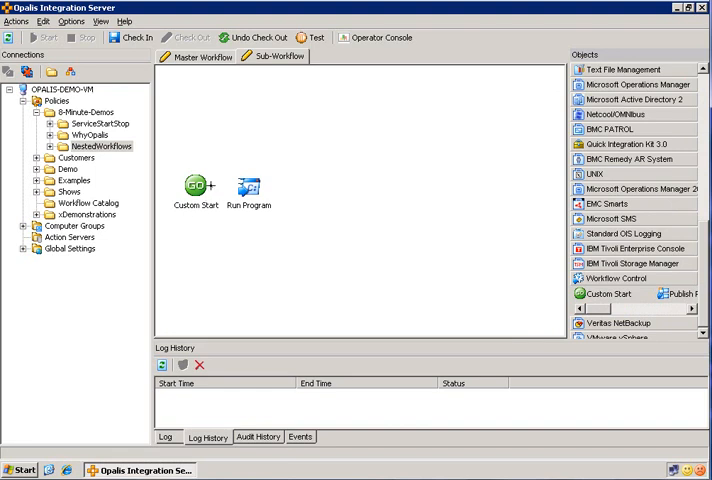
{"action": "left_click_drag", "start_coordinate": [208, 186], "coordinate": [243, 186]}
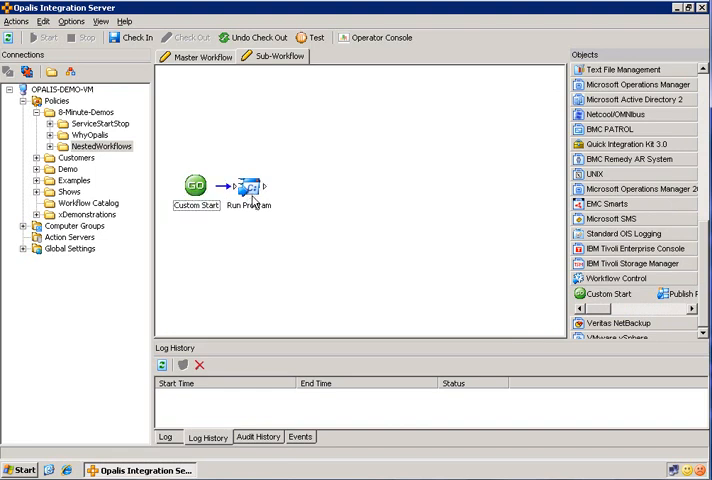
{"action": "left_click", "coordinate": [248, 188]}
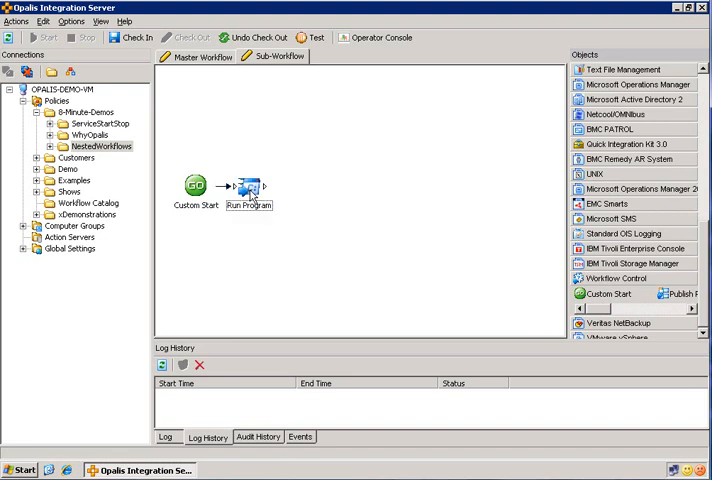
Add Custom Start string parameters Computer, Command and WorkingDirectory, then finish.
{"action": "double_click", "coordinate": [249, 189]}
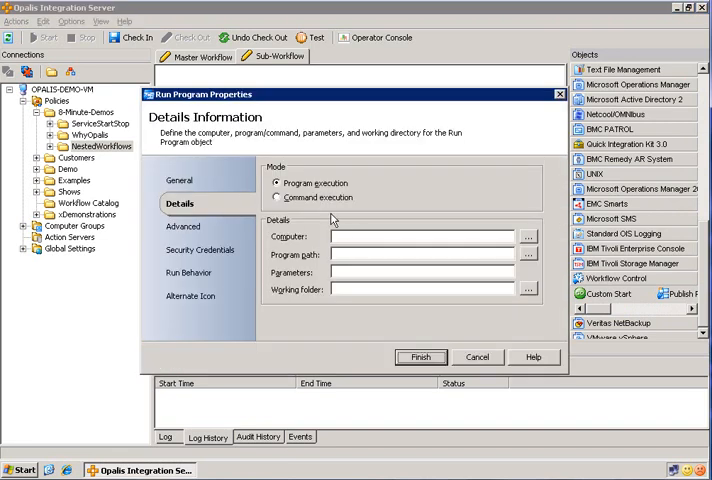
{"action": "left_click", "coordinate": [277, 197]}
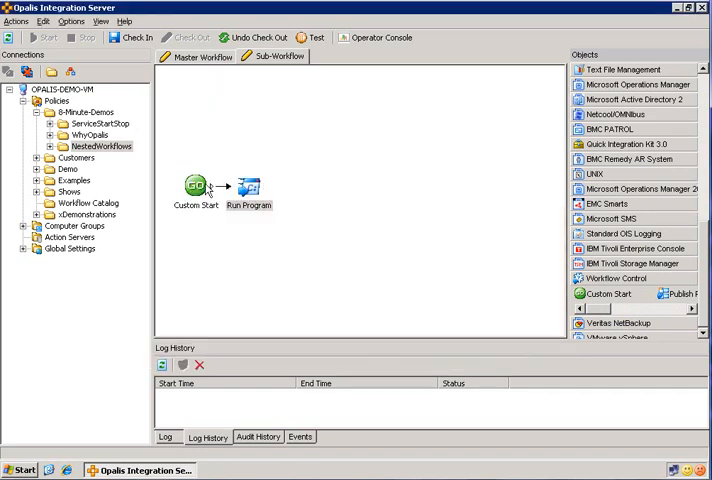
{"action": "double_click", "coordinate": [197, 189]}
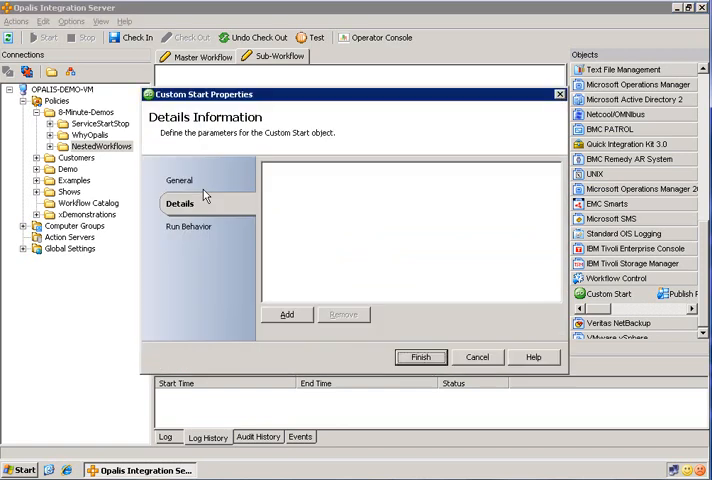
{"action": "left_click", "coordinate": [287, 314]}
{"action": "type", "text": "Comp"}
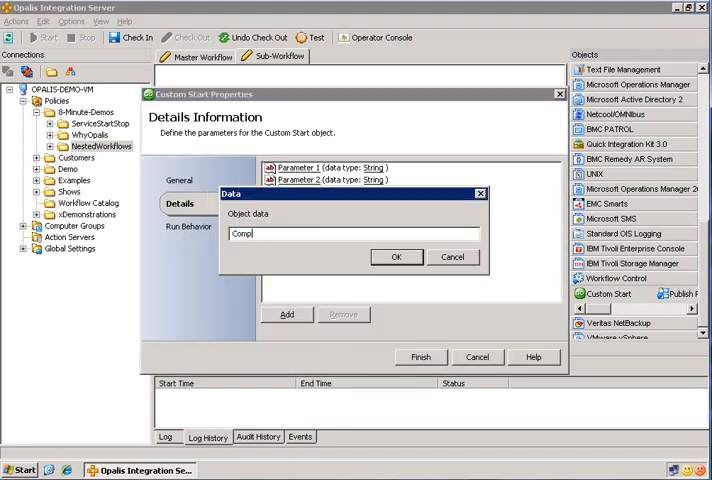
{"action": "left_click", "coordinate": [397, 257]}
{"action": "type", "text": "Com"}
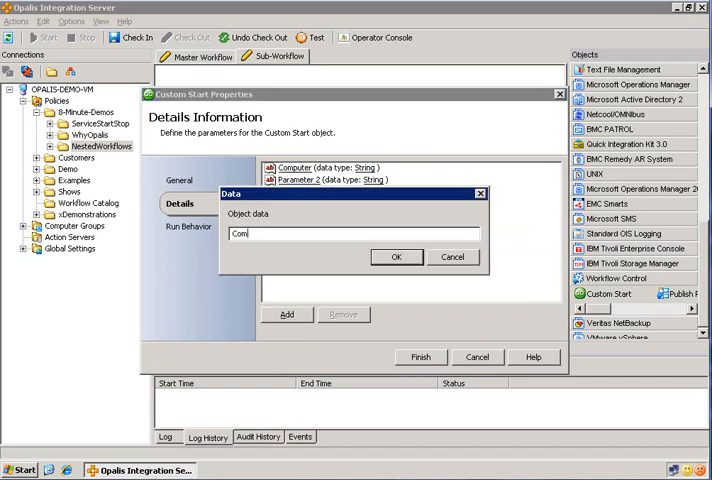
{"action": "left_click", "coordinate": [397, 257]}
{"action": "type", "text": "WorkingDirector"}
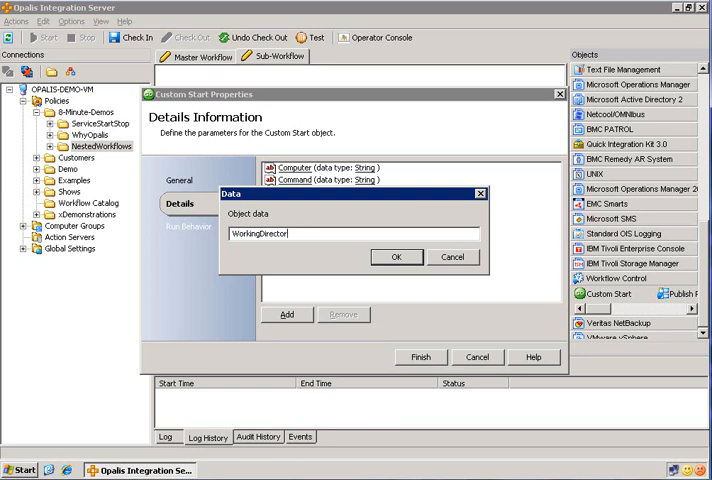
{"action": "left_click", "coordinate": [398, 257]}
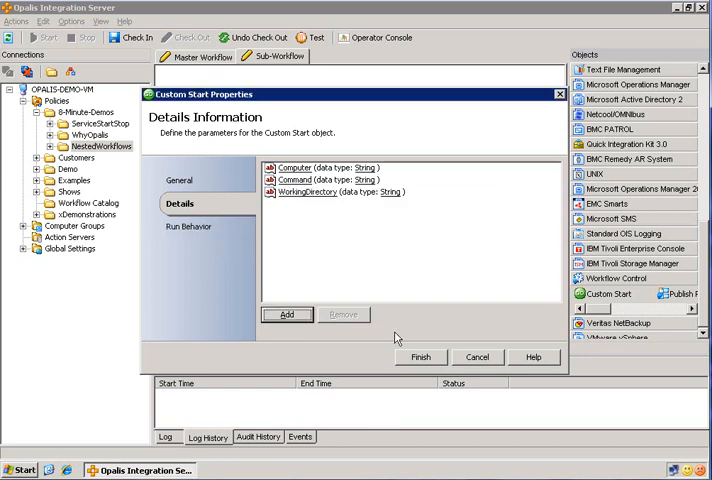
{"action": "left_click", "coordinate": [420, 357]}
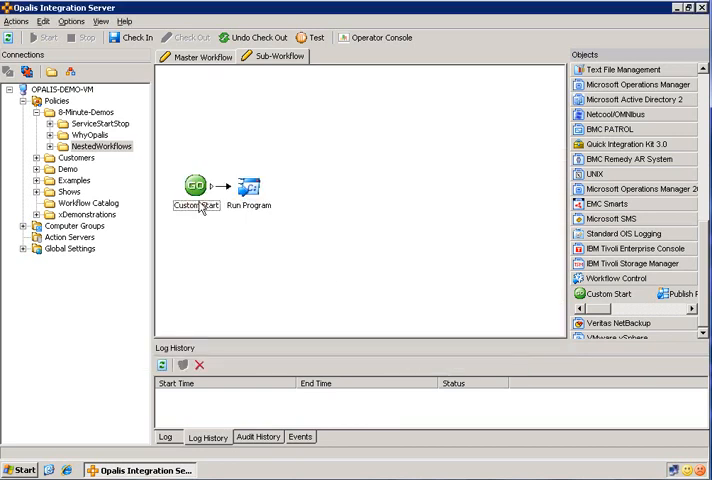
Switch the Run Program activity to Command execution mode.
{"action": "left_click", "coordinate": [248, 188]}
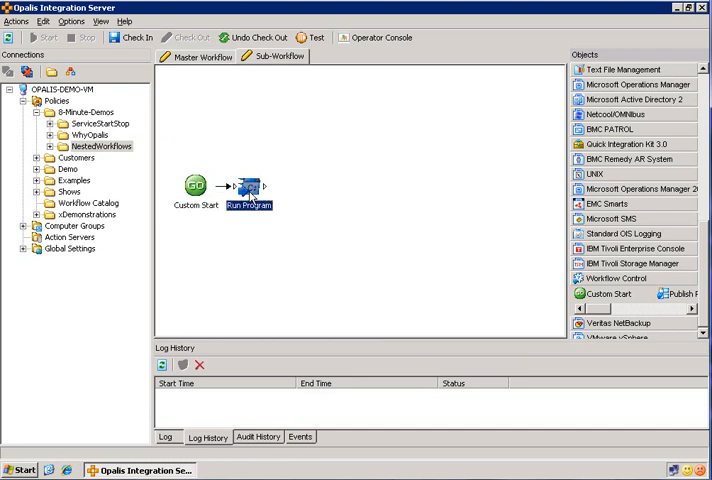
{"action": "double_click", "coordinate": [248, 188]}
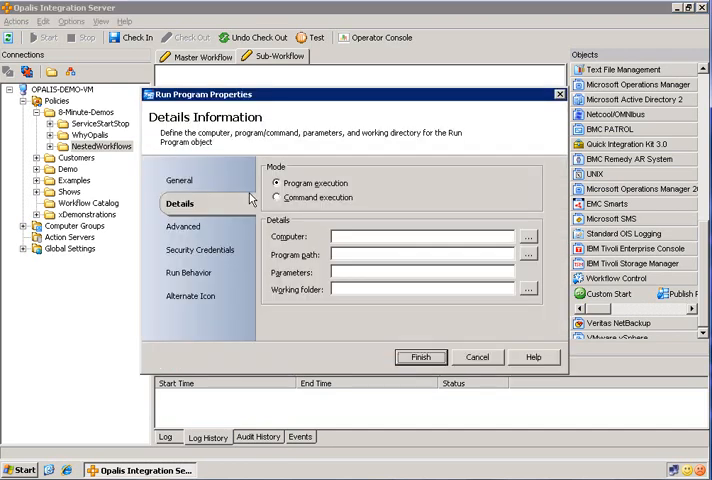
{"action": "left_click", "coordinate": [279, 197]}
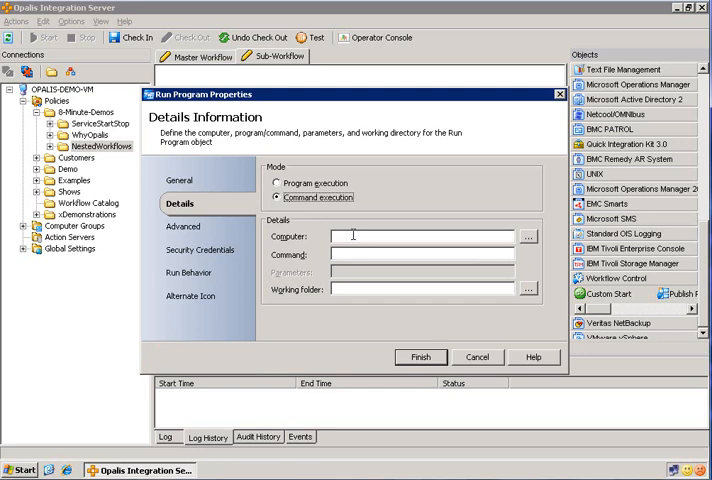
Fill Computer, Command and WorkingFolder from Custom Start's published data, then finish.
{"action": "right_click", "coordinate": [355, 235]}
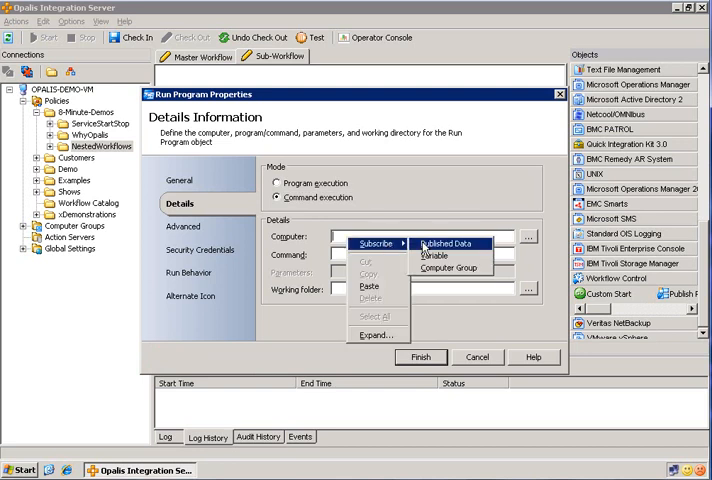
{"action": "left_click", "coordinate": [447, 245]}
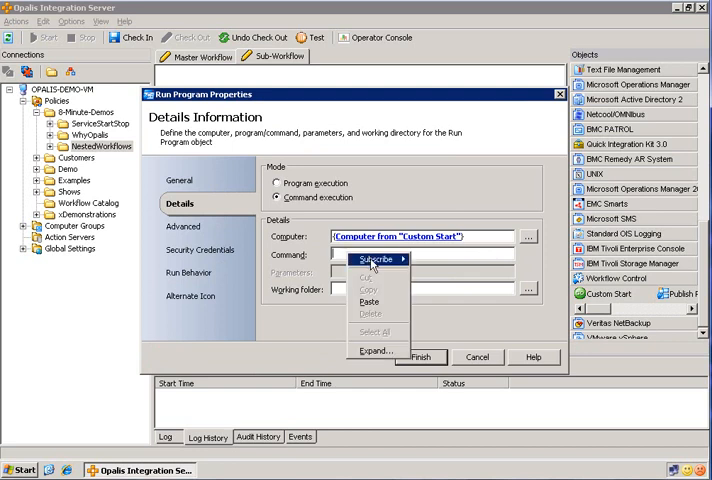
{"action": "left_click", "coordinate": [373, 259]}
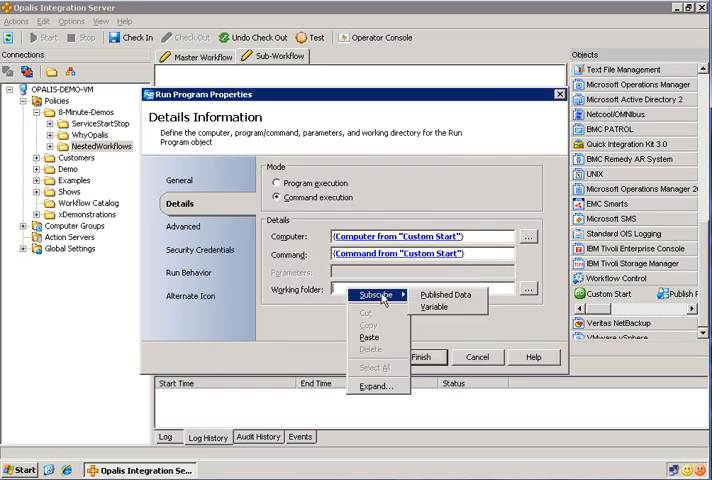
{"action": "left_click", "coordinate": [442, 294]}
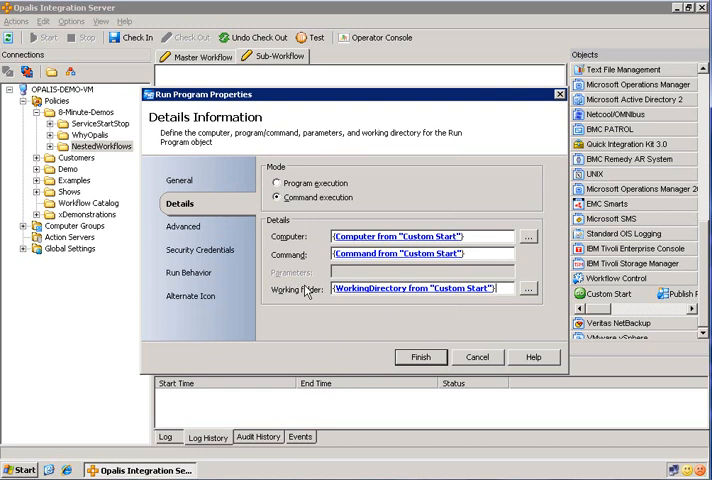
{"action": "mouse_move", "coordinate": [390, 295]}
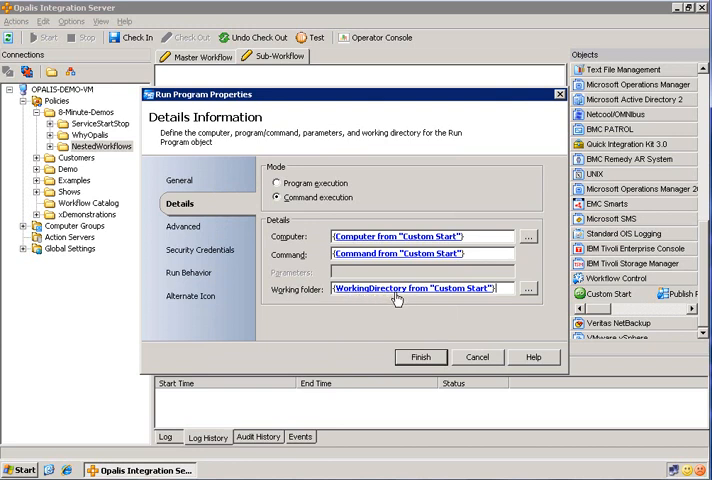
{"action": "left_click", "coordinate": [420, 357]}
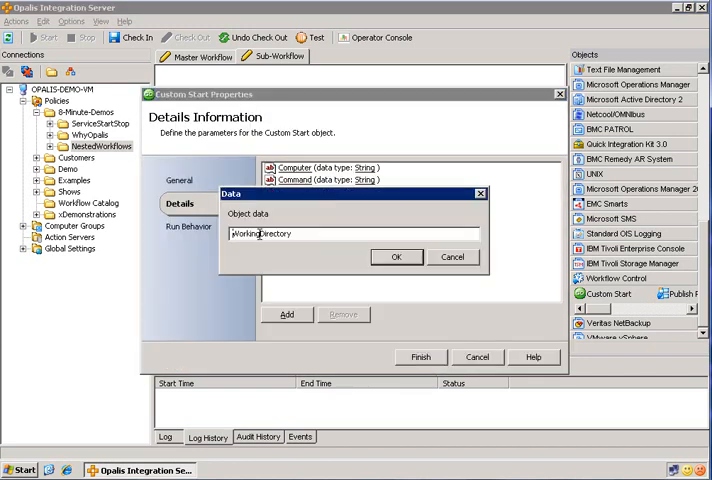
{"action": "type", "text": "WorkingFolder from \"Custom Start\"}"}
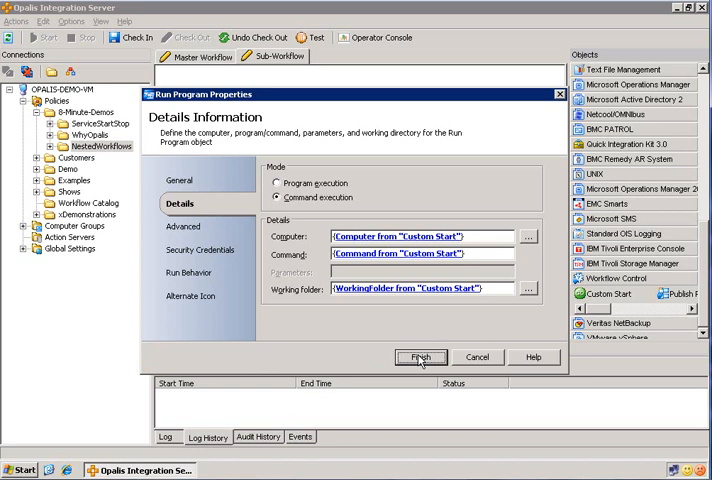
{"action": "left_click", "coordinate": [419, 357]}
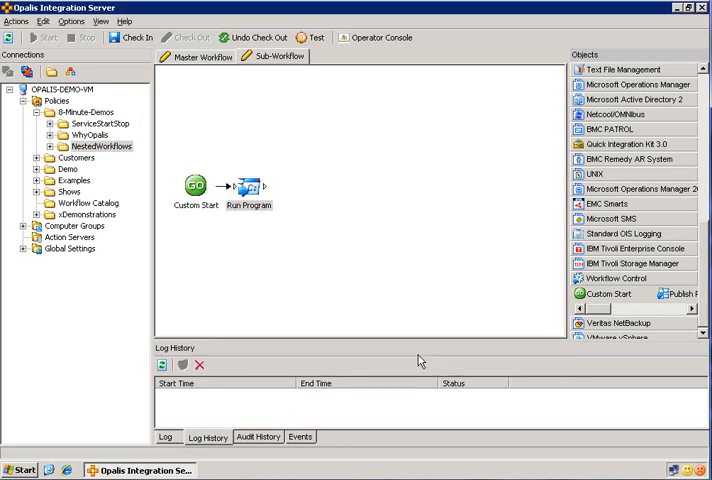
Relabel the Custom Start object 'Initiate Sub-Workflow' and commit the name.
{"action": "left_click", "coordinate": [197, 188]}
{"action": "type", "text": "Initiate Sub-"}
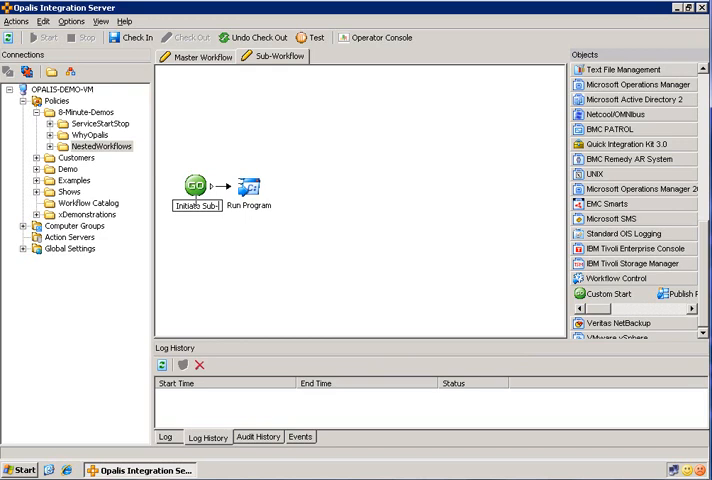
{"action": "left_click", "coordinate": [197, 186]}
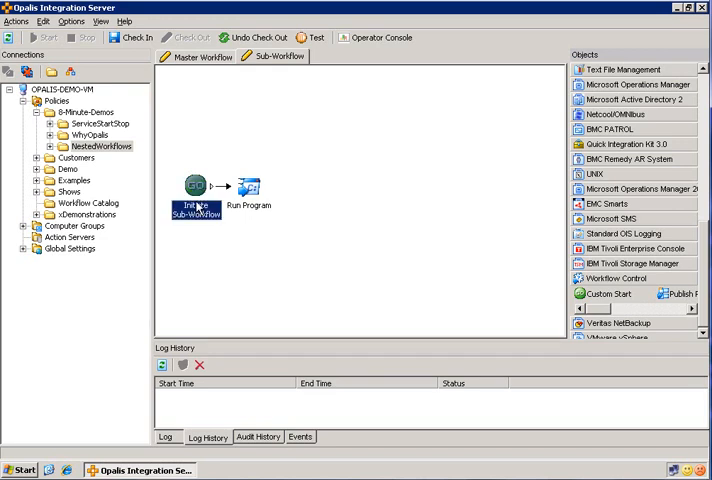
{"action": "mouse_move", "coordinate": [195, 222]}
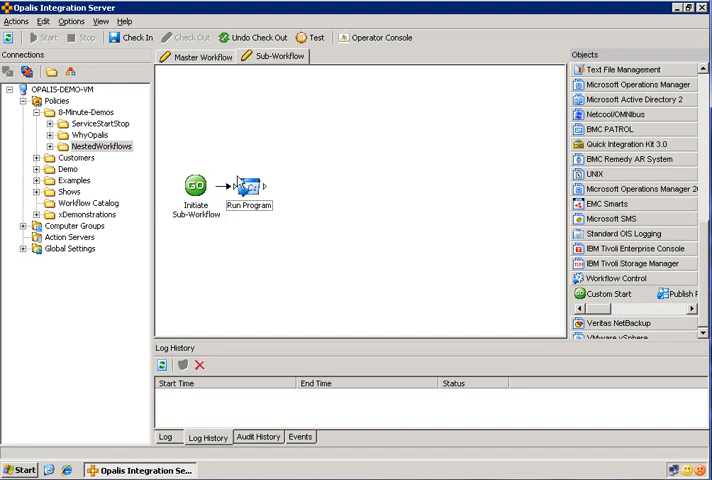
{"action": "left_click", "coordinate": [250, 188]}
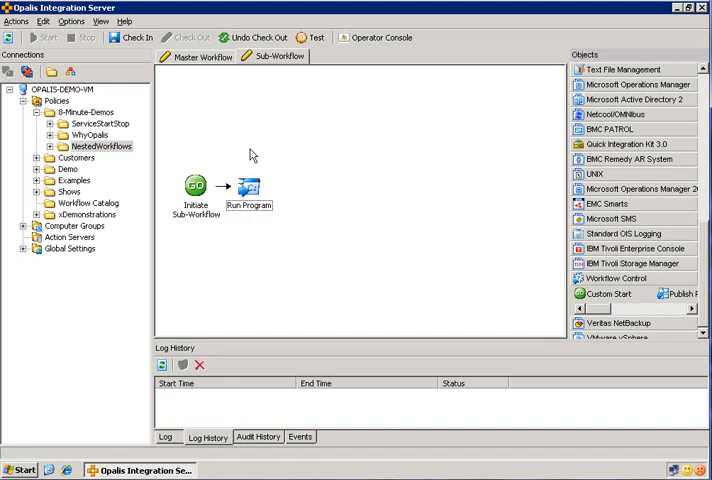
{"action": "mouse_move", "coordinate": [258, 135]}
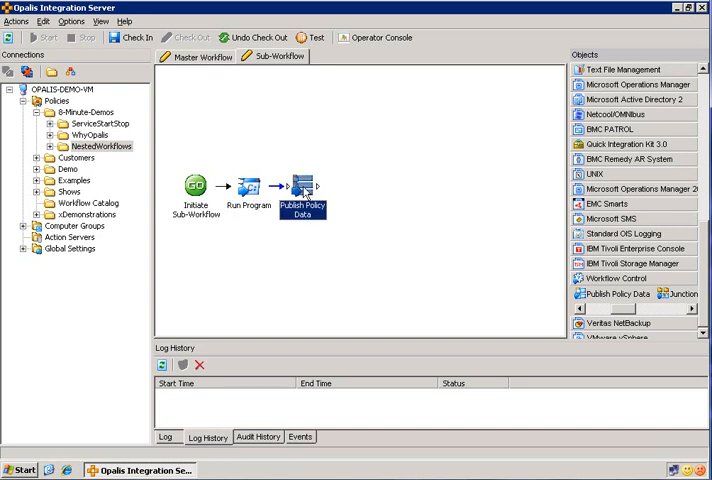
View the Publish Policy Data step's properties and select the step.
{"action": "double_click", "coordinate": [302, 190]}
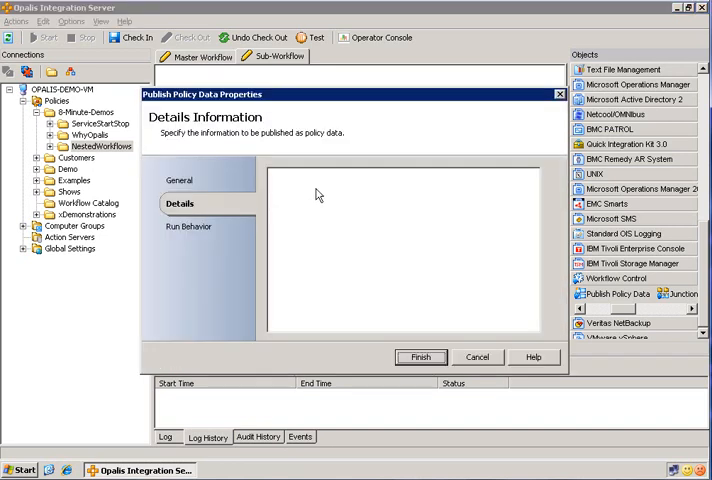
{"action": "mouse_move", "coordinate": [473, 356]}
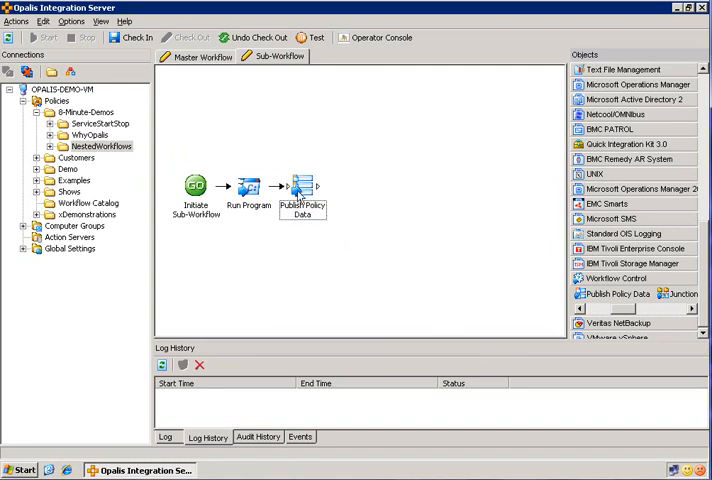
{"action": "left_click", "coordinate": [300, 188]}
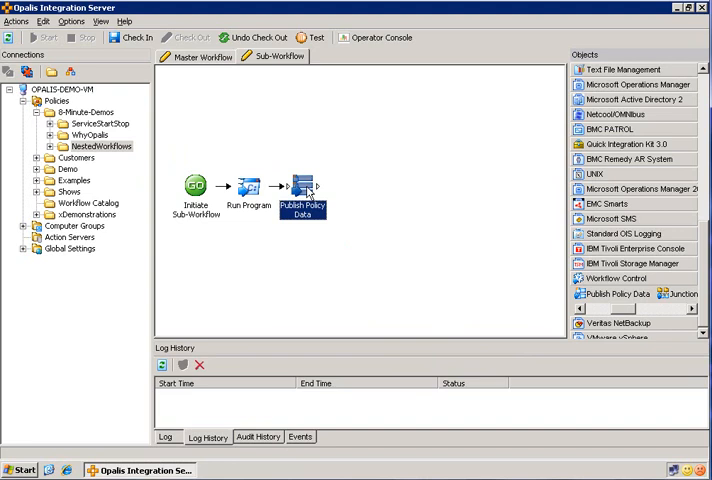
{"action": "mouse_move", "coordinate": [308, 133]}
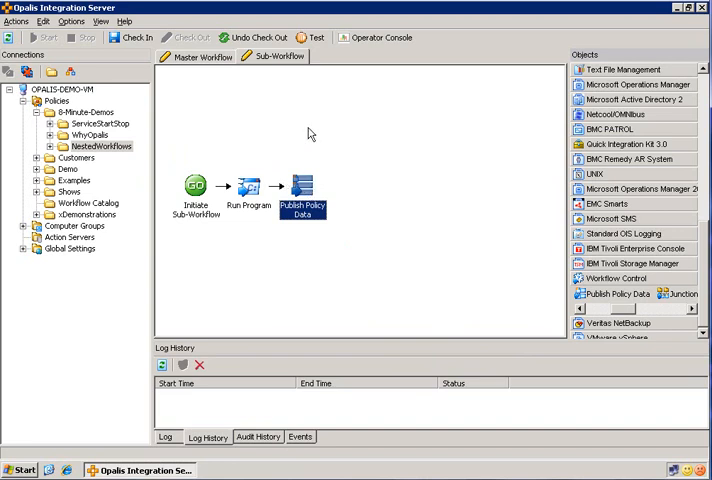
Add String policy data 'Pure Output', described 'Output from the Sub-Workflow', to Sub-Workflow.
{"action": "right_click", "coordinate": [280, 50]}
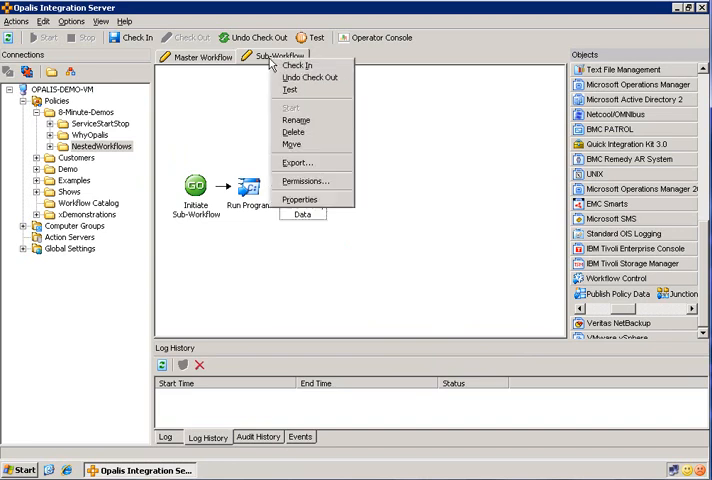
{"action": "left_click", "coordinate": [300, 199]}
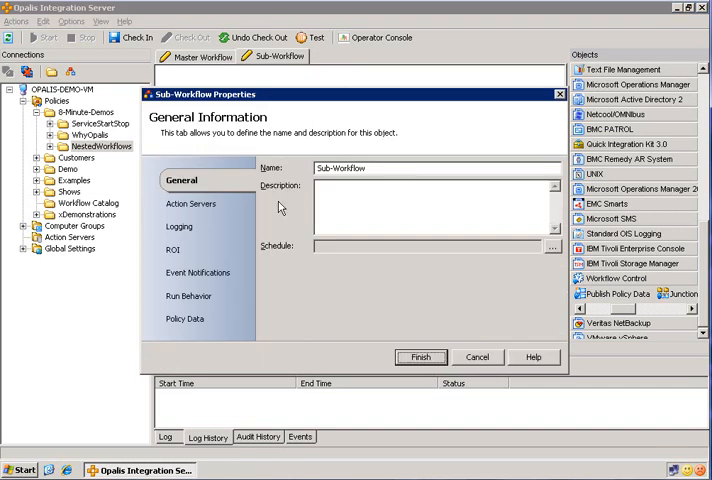
{"action": "left_click", "coordinate": [185, 318]}
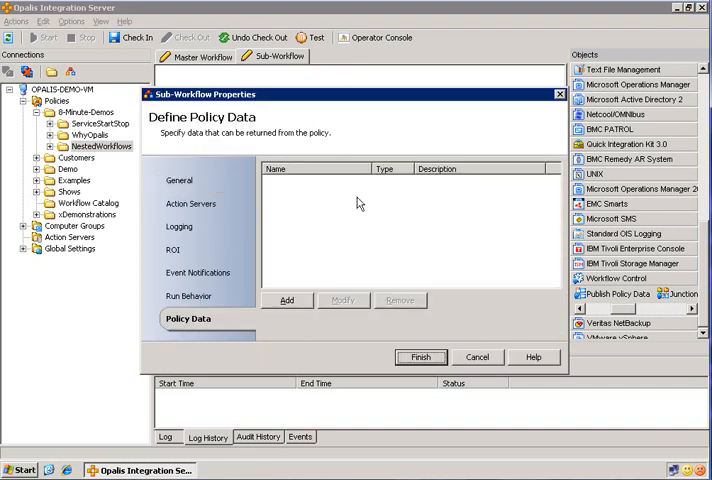
{"action": "mouse_move", "coordinate": [333, 204]}
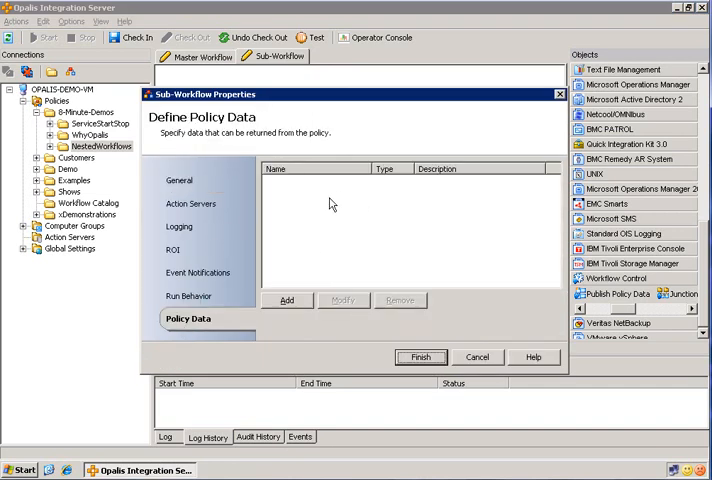
{"action": "mouse_move", "coordinate": [338, 197]}
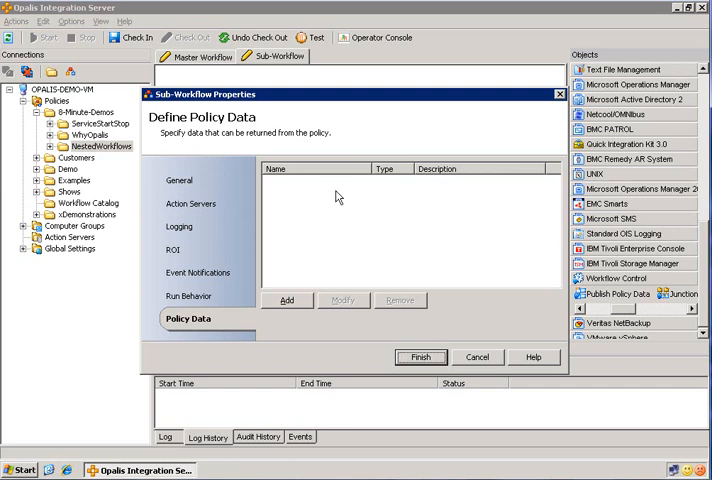
{"action": "mouse_move", "coordinate": [258, 293]}
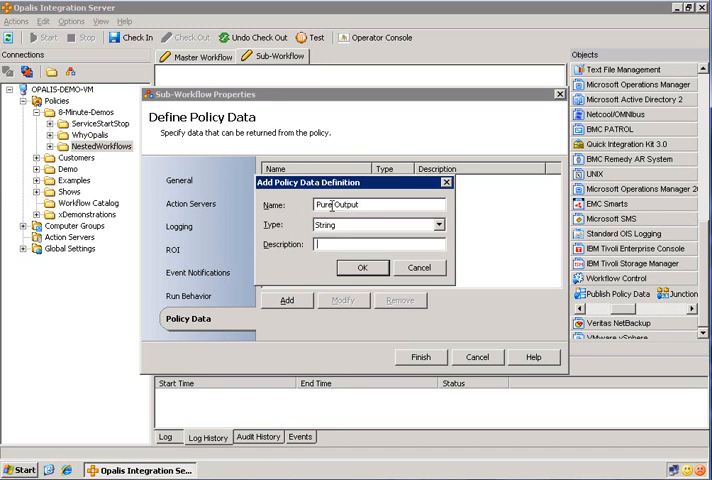
{"action": "type", "text": "Output from the Sub-Workfl"}
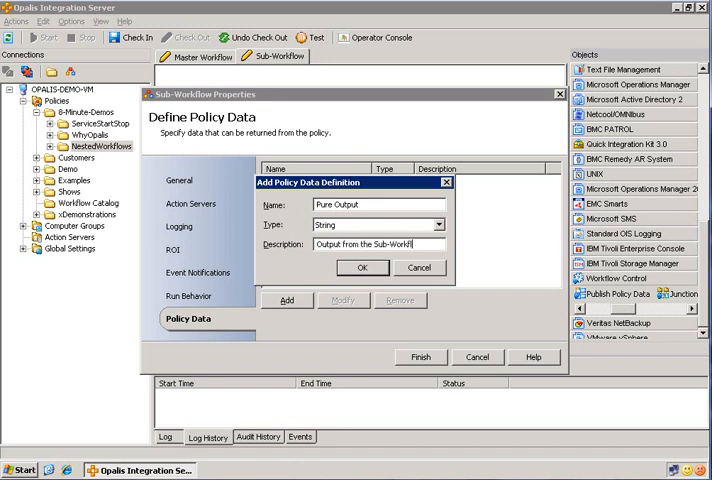
{"action": "left_click", "coordinate": [363, 267]}
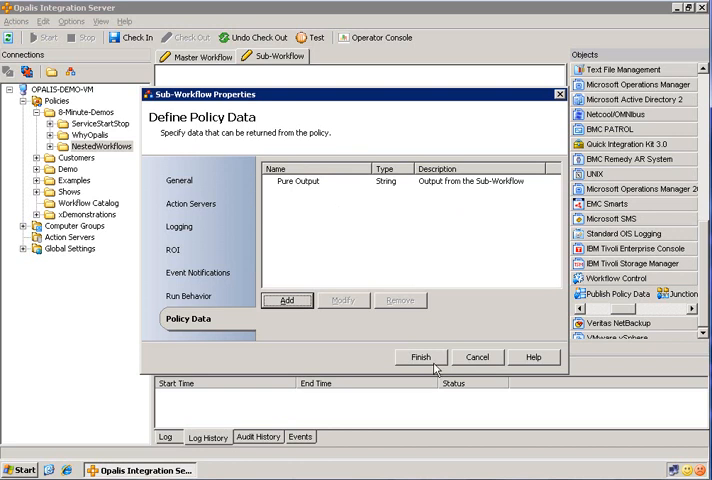
{"action": "left_click", "coordinate": [420, 357]}
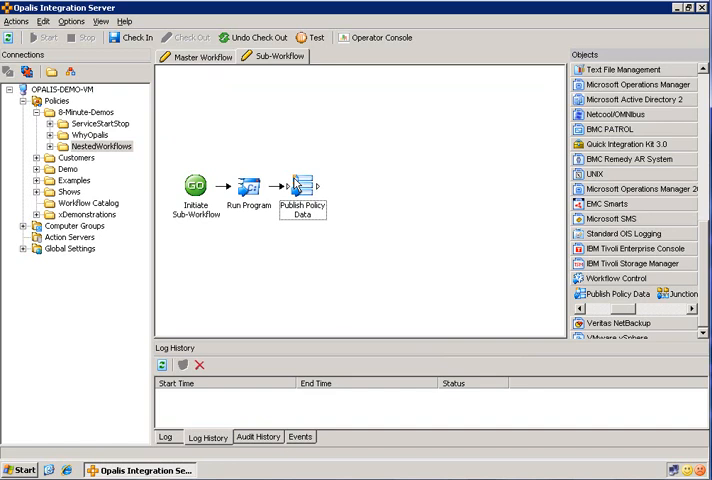
Subscribe Publish Policy Data's Pure Output field to Run Program's Pure Output.
{"action": "left_click", "coordinate": [301, 190]}
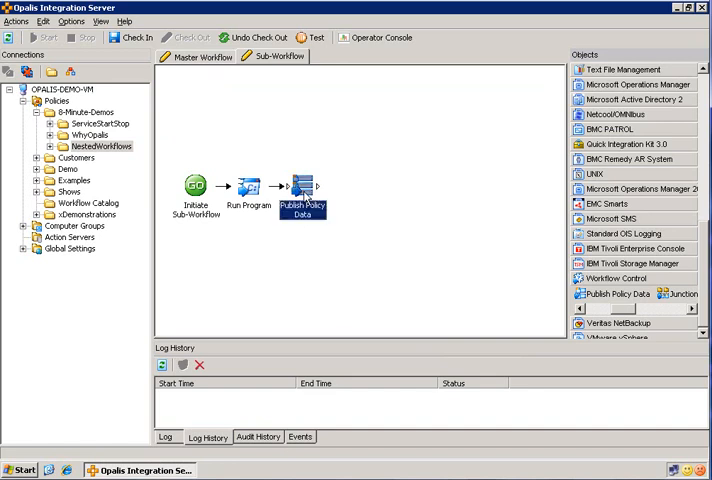
{"action": "double_click", "coordinate": [300, 210]}
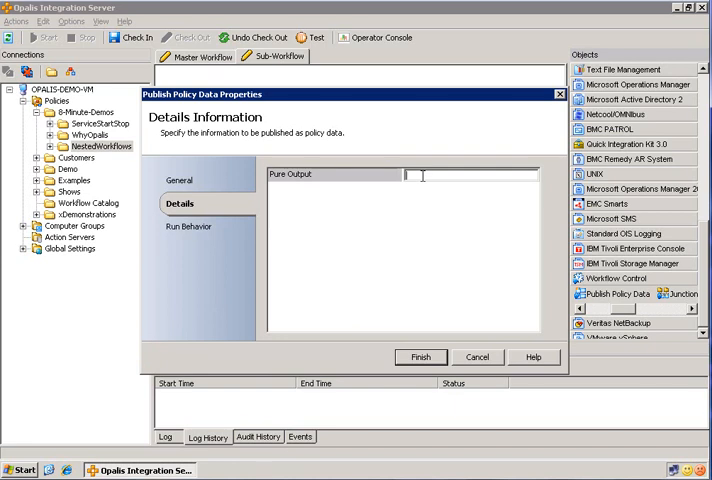
{"action": "right_click", "coordinate": [423, 177]}
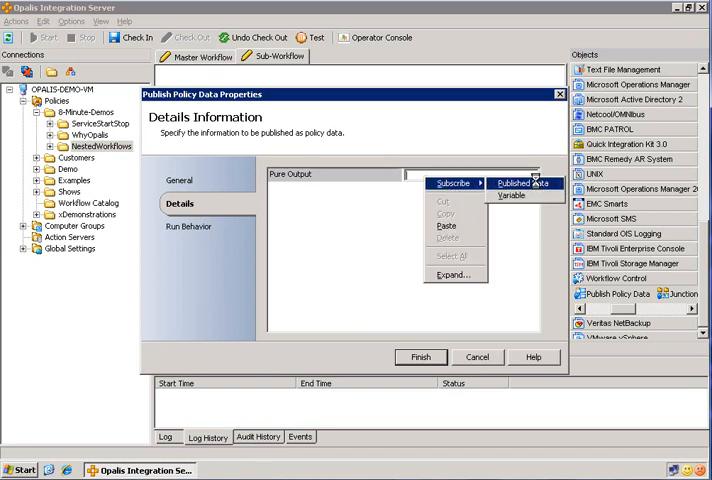
{"action": "left_click", "coordinate": [519, 182]}
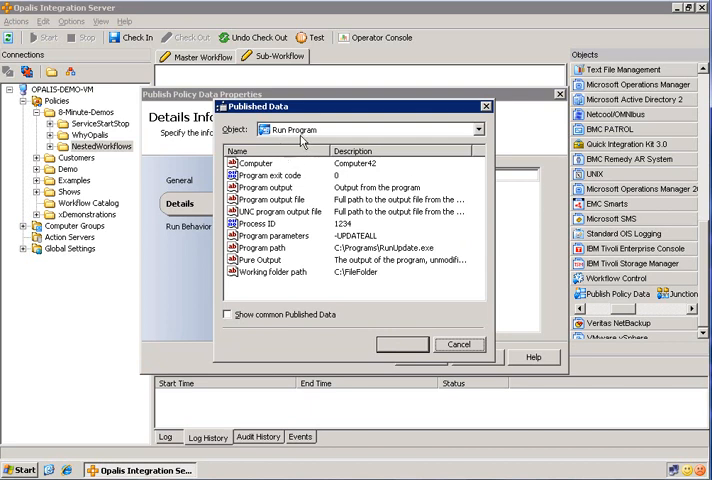
{"action": "mouse_move", "coordinate": [258, 272]}
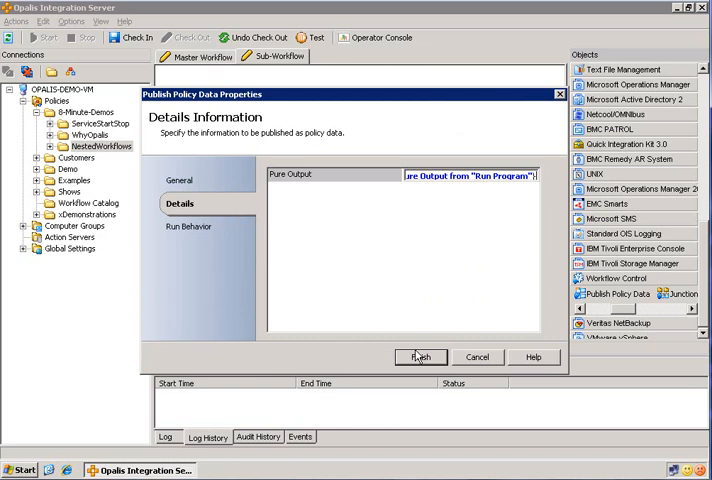
{"action": "left_click", "coordinate": [420, 357]}
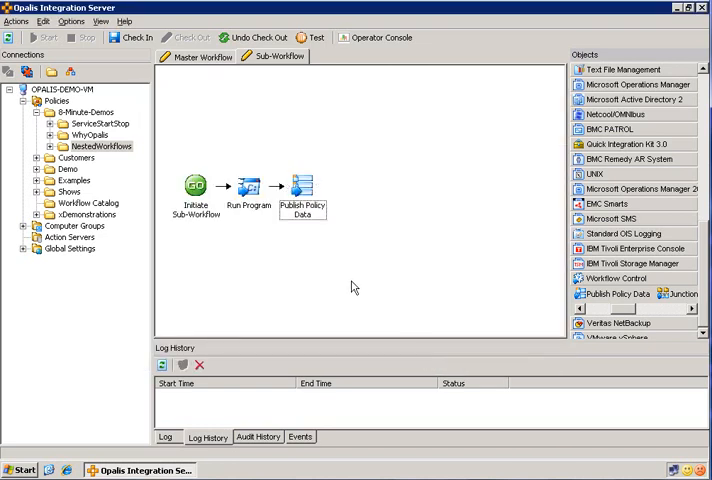
{"action": "mouse_move", "coordinate": [378, 194]}
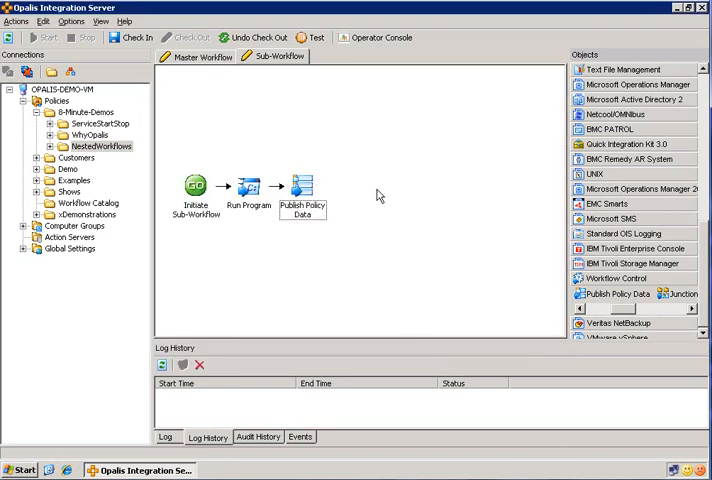
{"action": "mouse_move", "coordinate": [133, 39]}
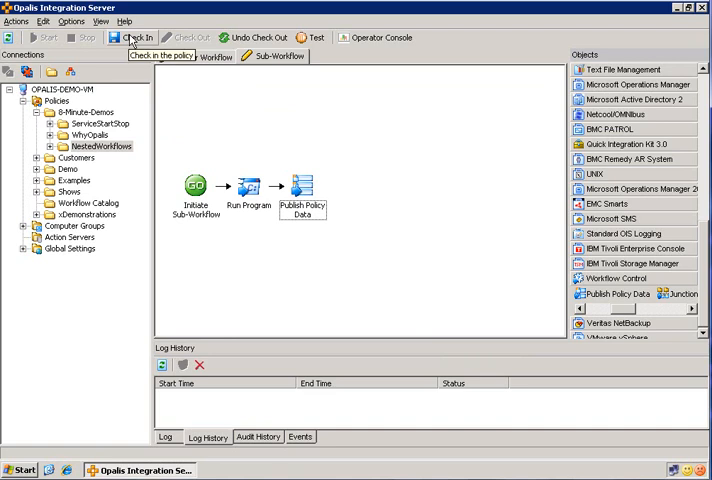
Check in Sub-Workflow and place a Custom Start on the Master Workflow canvas.
{"action": "left_click", "coordinate": [136, 38]}
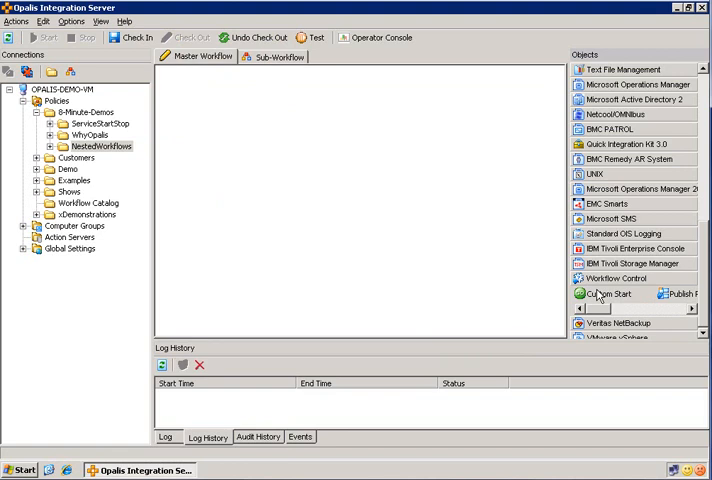
{"action": "left_click_drag", "start_coordinate": [605, 293], "coordinate": [196, 190]}
{"action": "type", "text": "Initiate Master Workflow"}
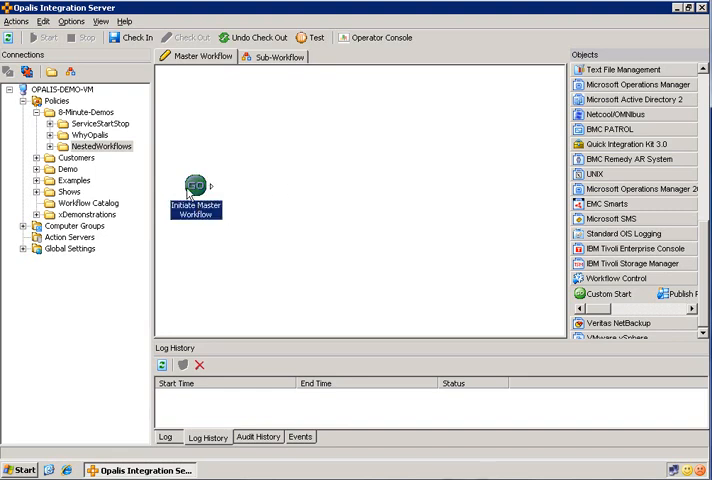
{"action": "double_click", "coordinate": [197, 185]}
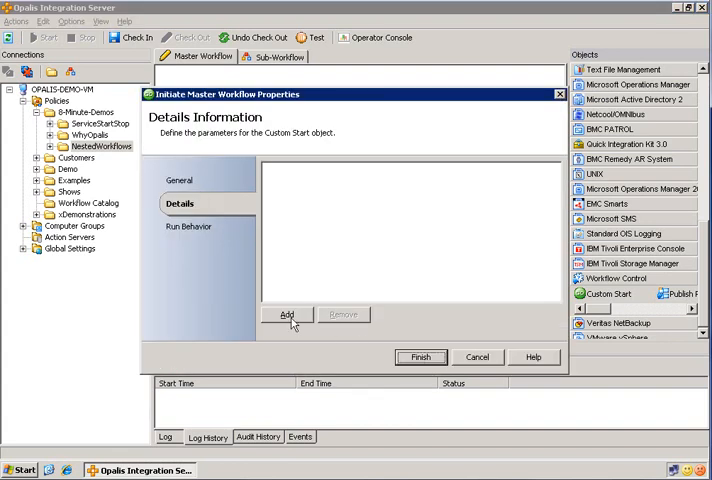
Give the master Custom Start parameters Computer, Command and WorkingFolder.
{"action": "left_click", "coordinate": [287, 314]}
{"action": "type", "text": "C"}
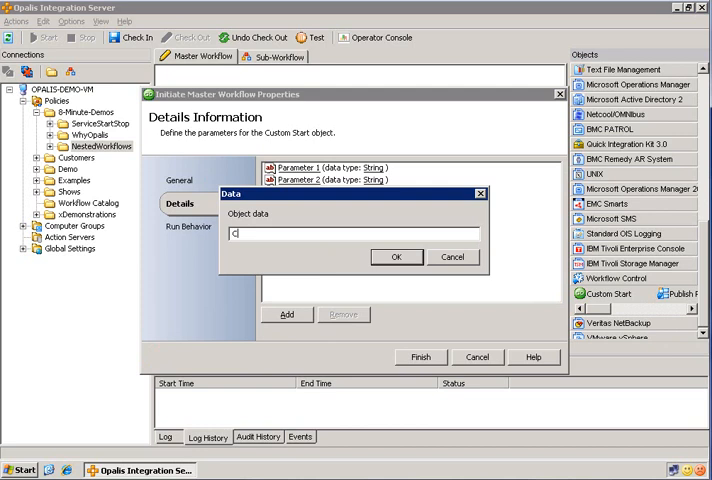
{"action": "left_click", "coordinate": [397, 257]}
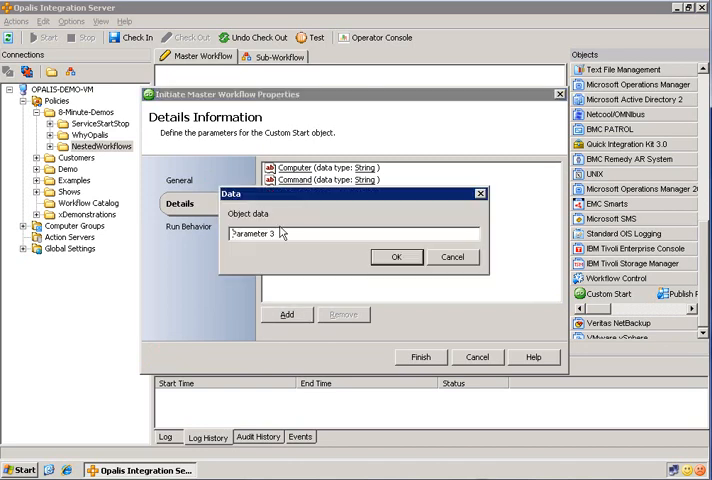
{"action": "type", "text": "Workd"}
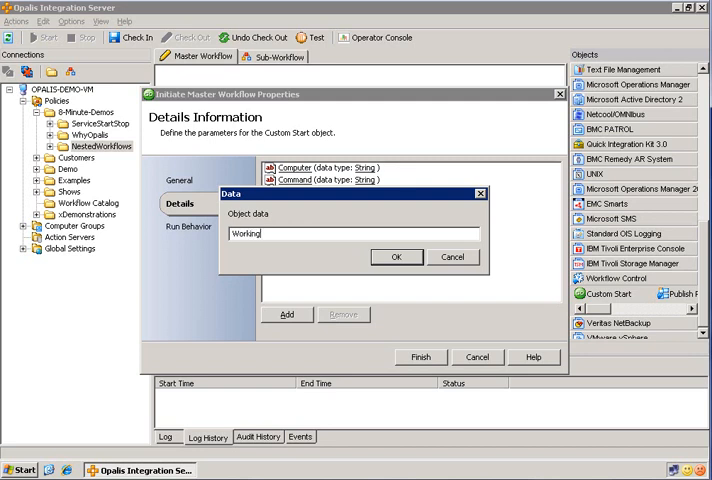
{"action": "left_click", "coordinate": [397, 256]}
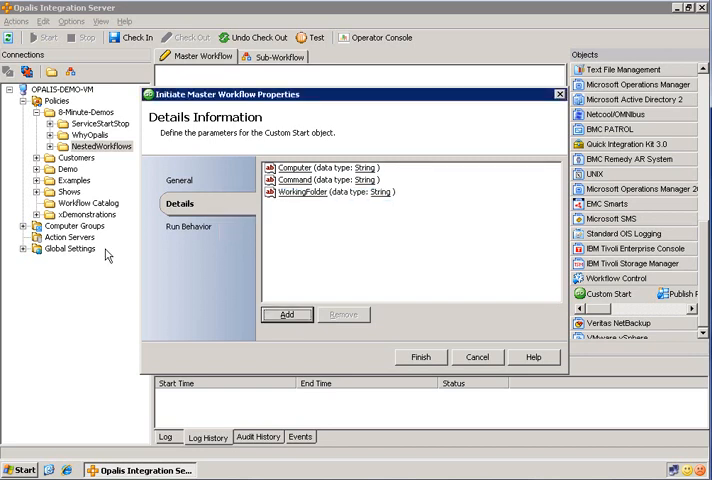
{"action": "left_click", "coordinate": [420, 357]}
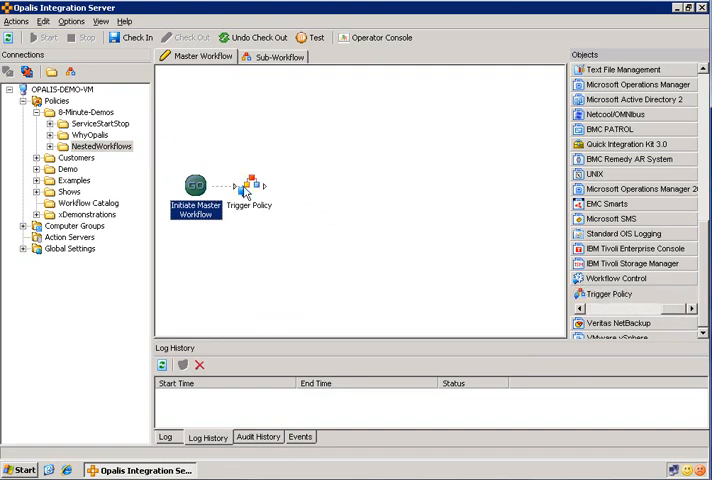
Point Trigger Policy at NestedWorkflows\Sub-Workflow and subscribe Command to start data.
{"action": "double_click", "coordinate": [249, 183]}
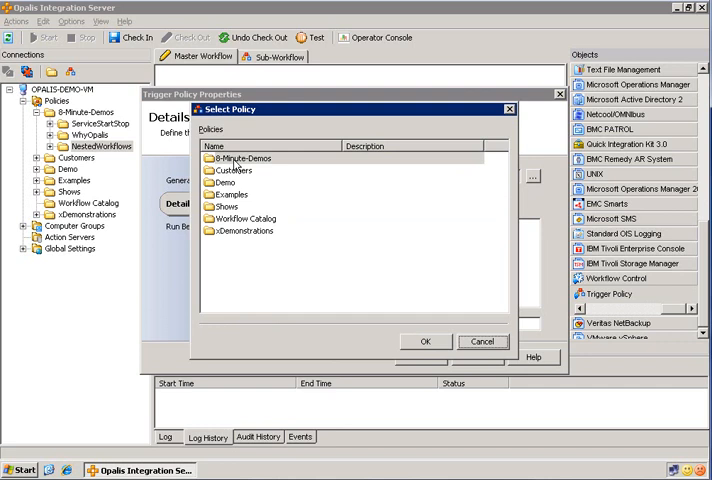
{"action": "double_click", "coordinate": [241, 158]}
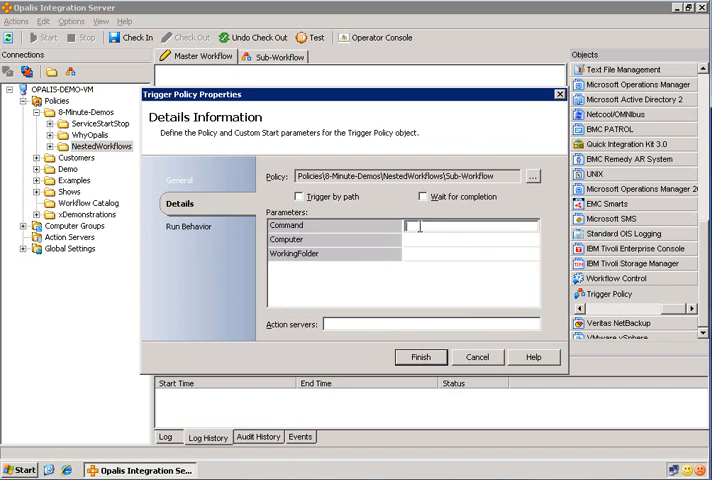
{"action": "right_click", "coordinate": [420, 228]}
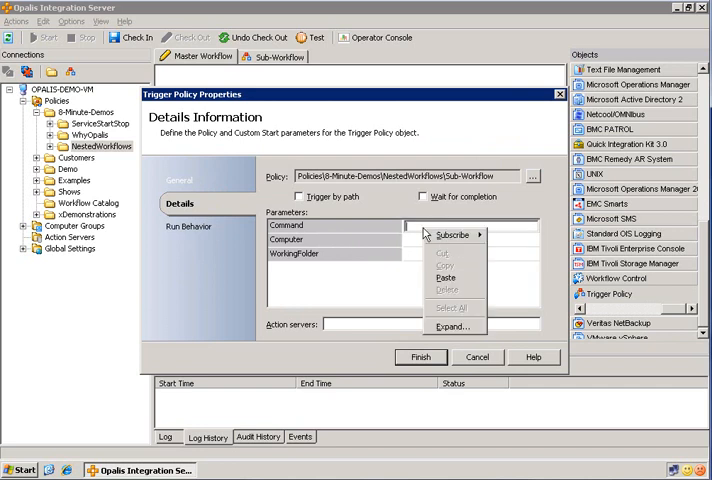
{"action": "left_click", "coordinate": [451, 234]}
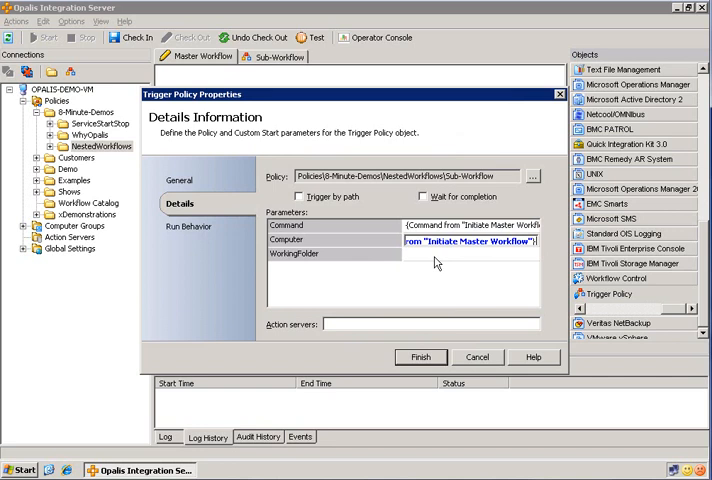
Subscribe WorkingFolder to published data and enable Wait for completion.
{"action": "right_click", "coordinate": [430, 253]}
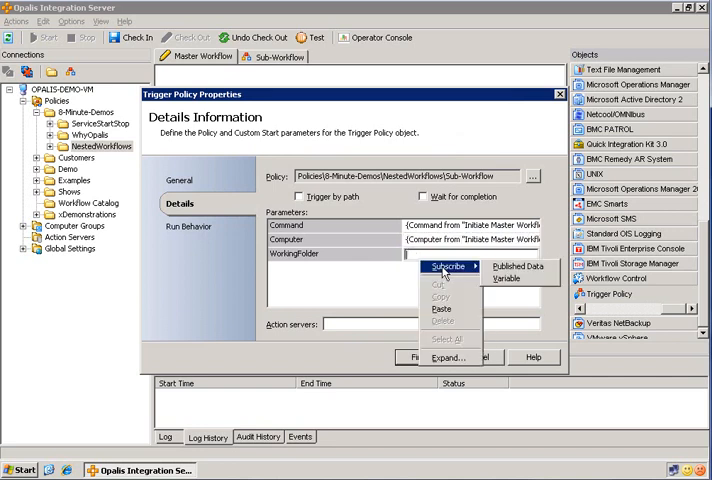
{"action": "left_click", "coordinate": [519, 266]}
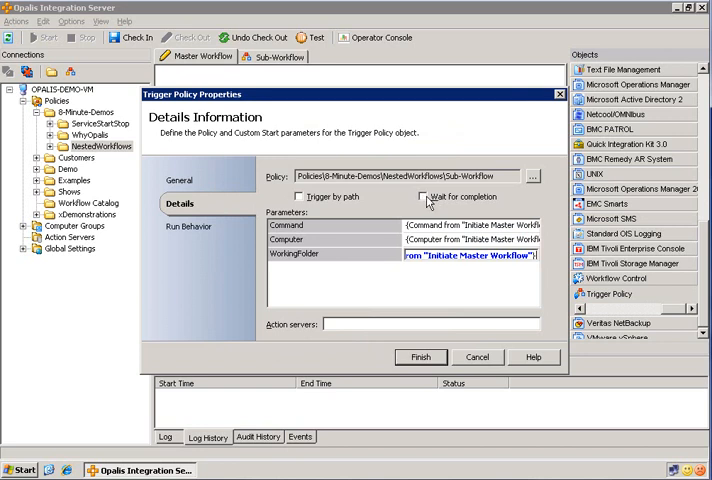
{"action": "left_click", "coordinate": [425, 196]}
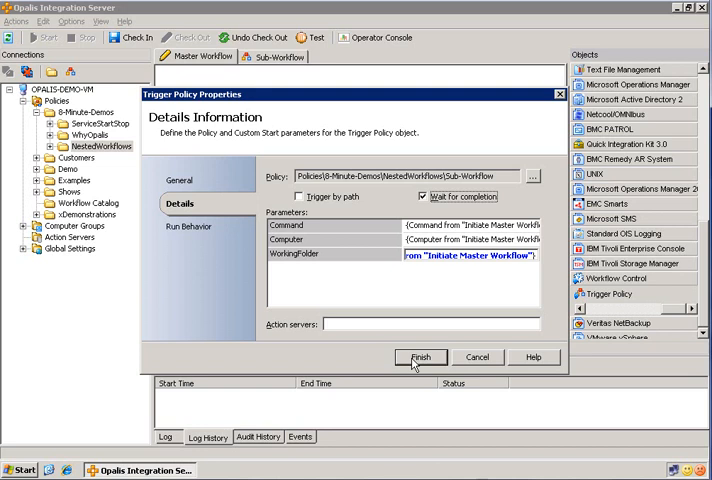
{"action": "left_click", "coordinate": [420, 357]}
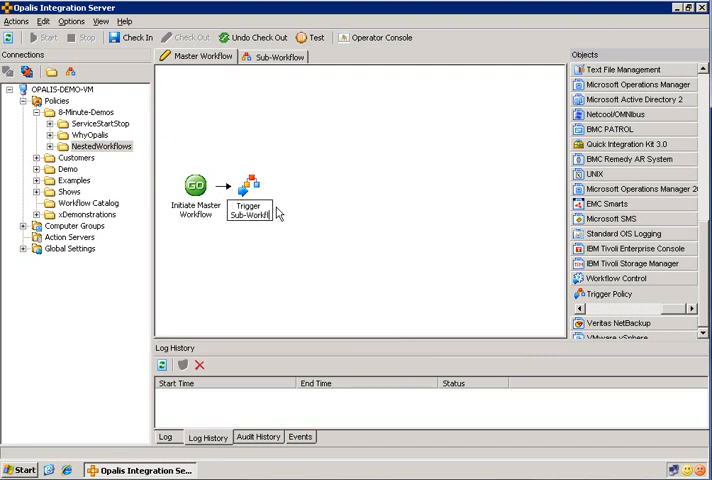
{"action": "mouse_move", "coordinate": [341, 209]}
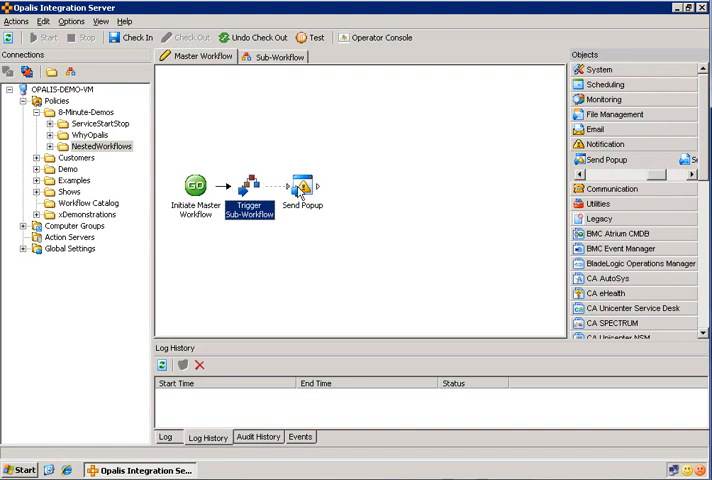
Set the Send Popup computer to localhost and type the message 'Pure Output from Sub-Workflow'.
{"action": "double_click", "coordinate": [302, 185]}
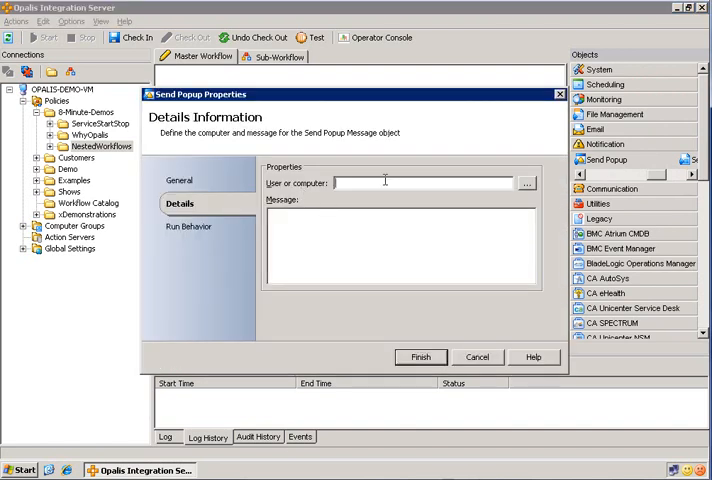
{"action": "type", "text": "localhost"}
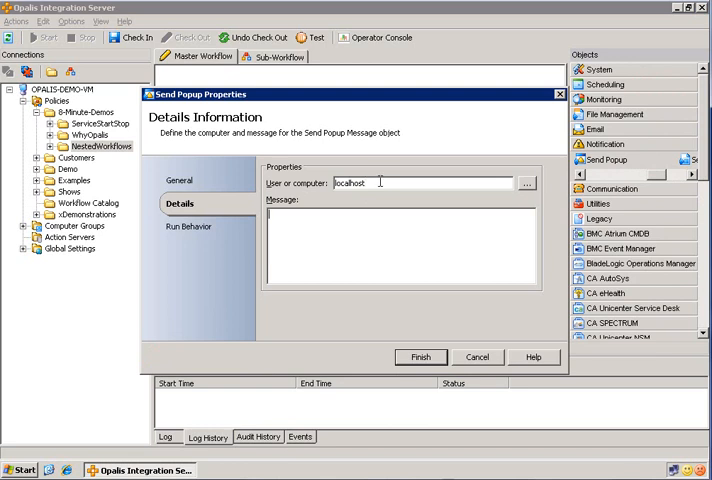
{"action": "type", "text": "Pure O"}
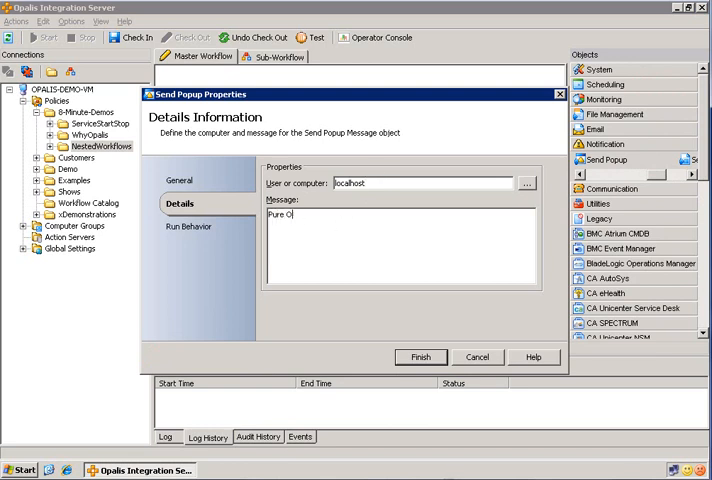
{"action": "type", "text": "utput from"}
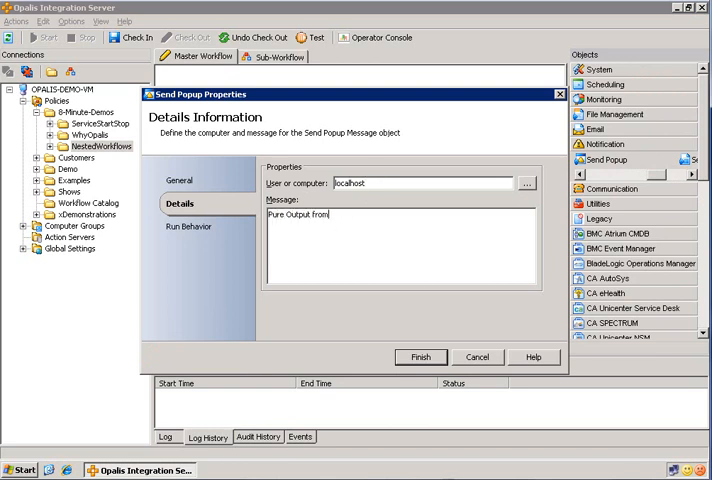
{"action": "type", "text": "Sub-Workflow:"}
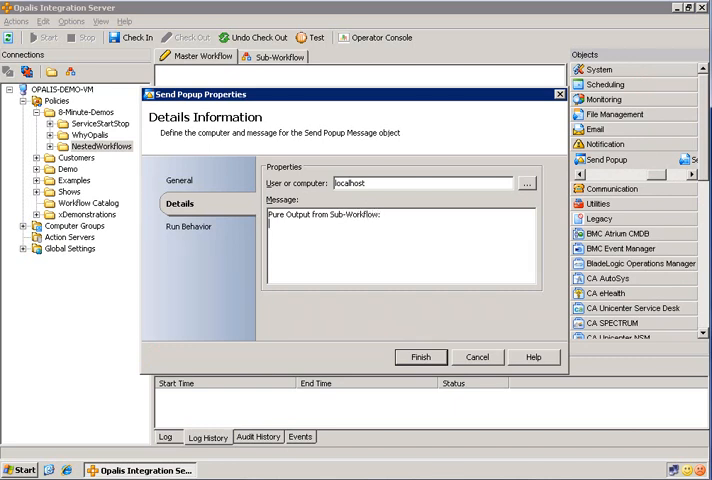
Insert Trigger Sub-Workflow's Pure Output into the popup message, finish, and check in.
{"action": "right_click", "coordinate": [300, 230]}
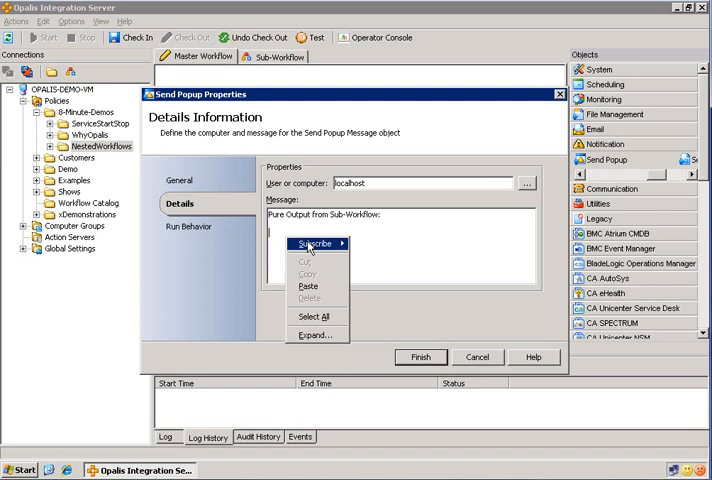
{"action": "left_click", "coordinate": [312, 243]}
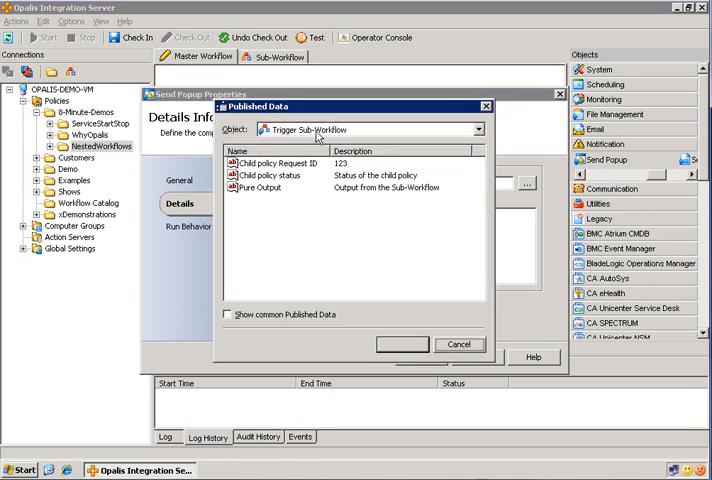
{"action": "left_click", "coordinate": [260, 188]}
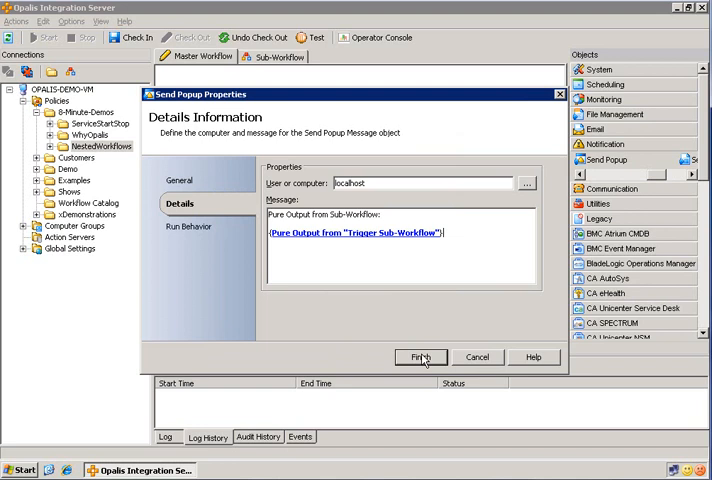
{"action": "left_click", "coordinate": [420, 357]}
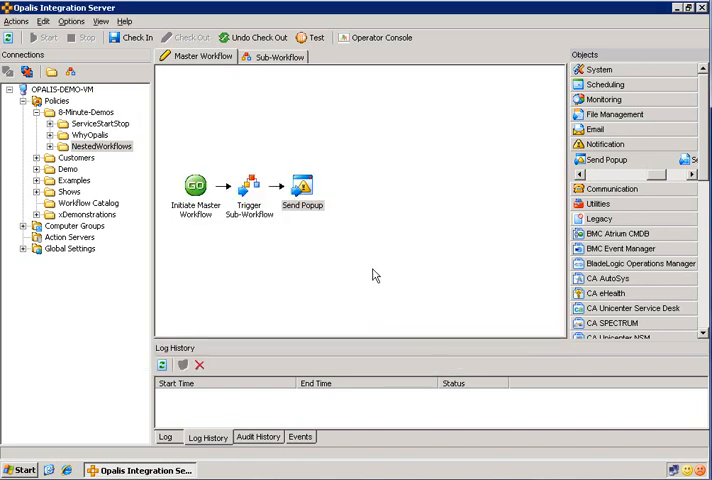
{"action": "mouse_move", "coordinate": [129, 38]}
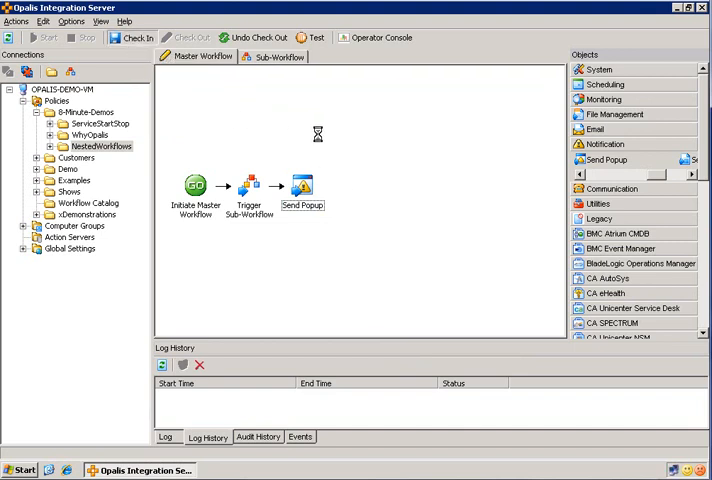
{"action": "left_click", "coordinate": [140, 38]}
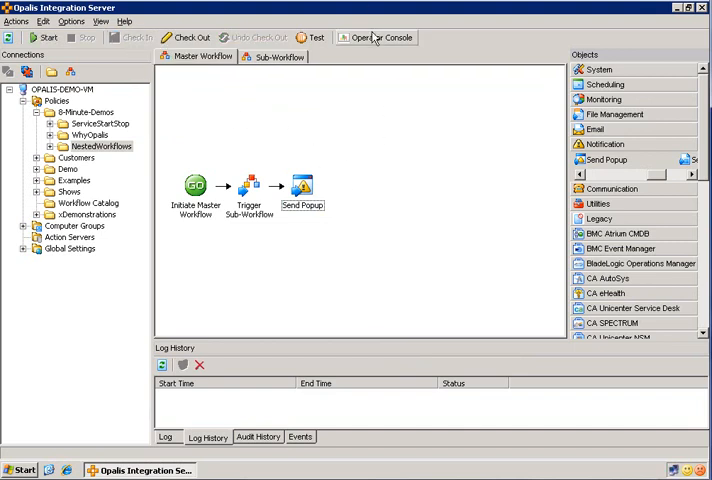
{"action": "mouse_move", "coordinate": [381, 38]}
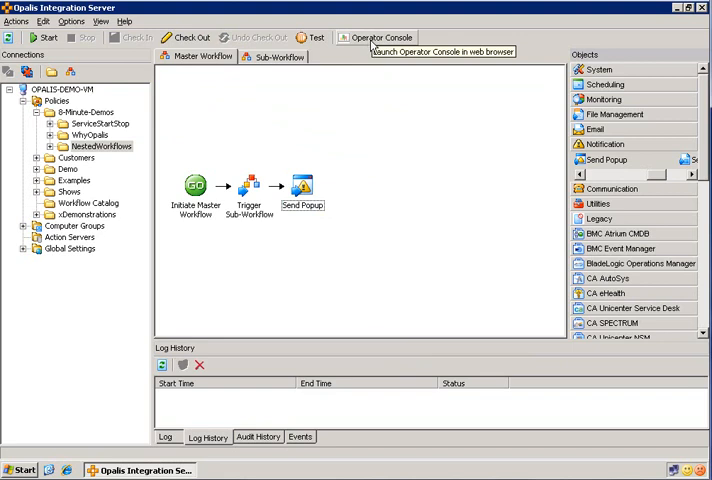
Open the Operator Console and log in as demo\administrator.
{"action": "left_click", "coordinate": [387, 36]}
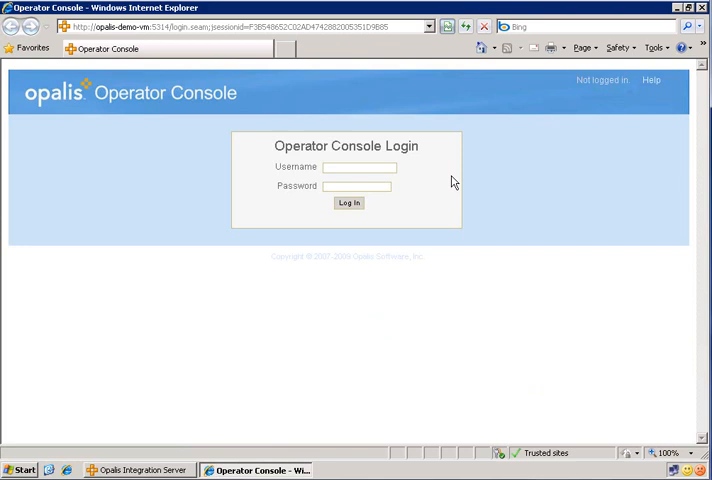
{"action": "left_click", "coordinate": [358, 167]}
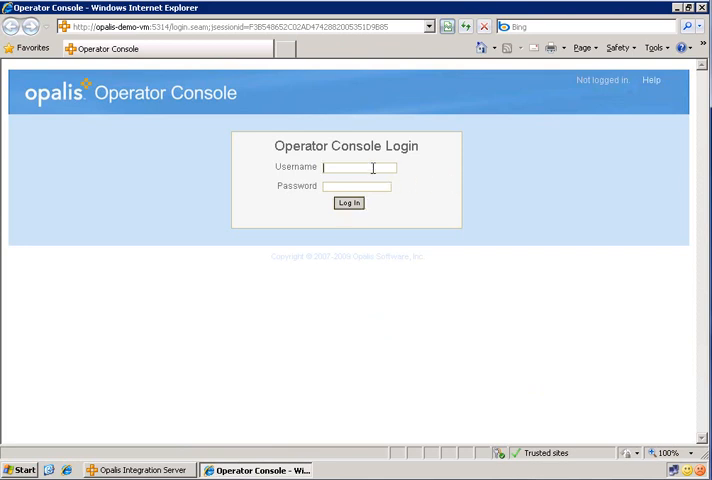
{"action": "type", "text": "demo\\administrator"}
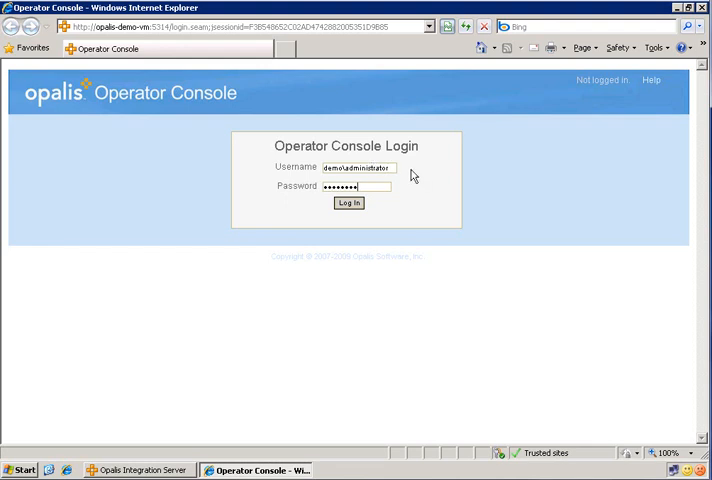
{"action": "left_click", "coordinate": [348, 202]}
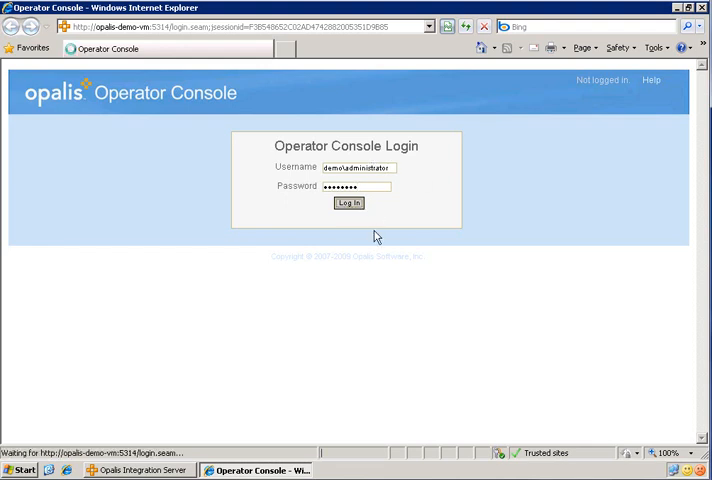
{"action": "left_click", "coordinate": [348, 202]}
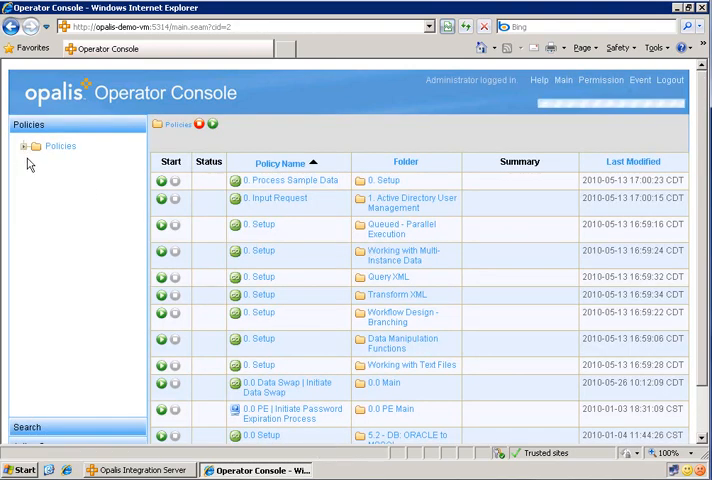
Expand Policies > 8-Minute-Demos > NestedWorkflows and list its policies.
{"action": "left_click", "coordinate": [24, 146]}
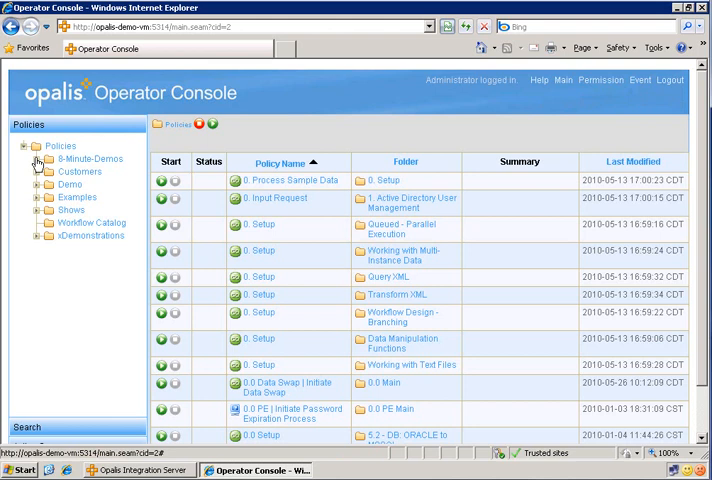
{"action": "left_click", "coordinate": [37, 159]}
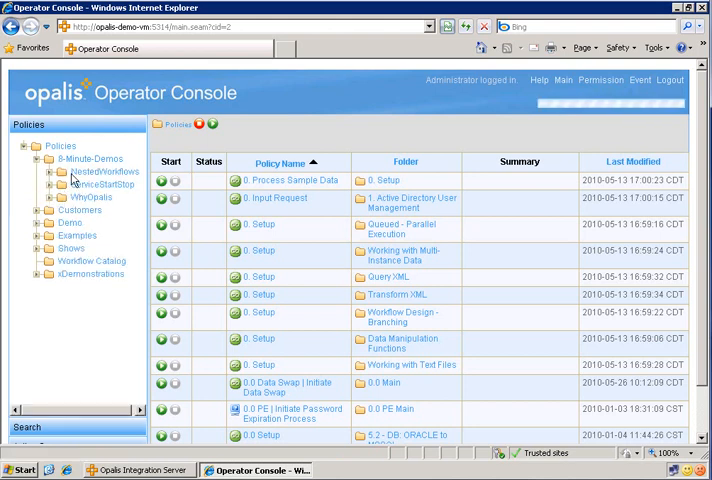
{"action": "left_click", "coordinate": [62, 171]}
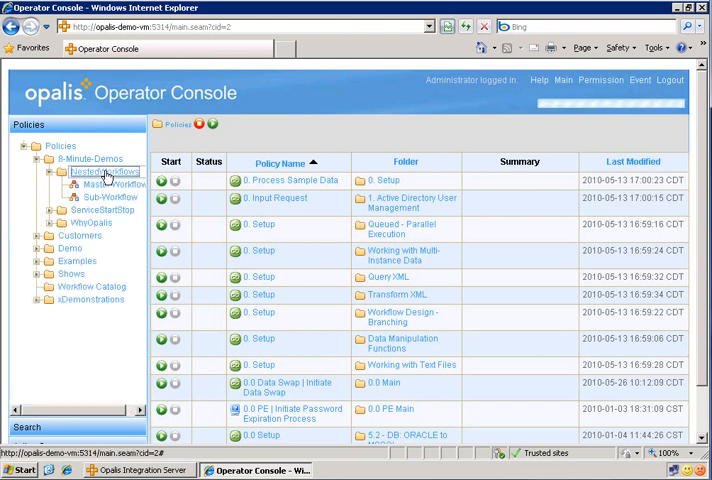
{"action": "left_click", "coordinate": [98, 171]}
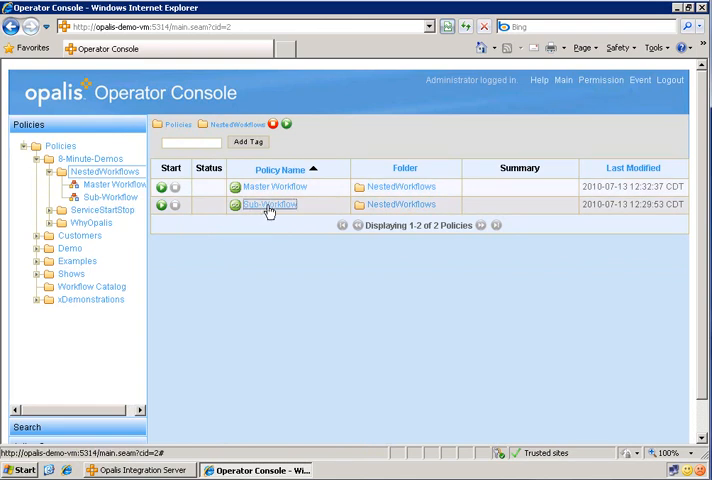
Select Master Workflow and enter Command dir, WorkingFolder c:\, Computer opalis-demo-vm.
{"action": "left_click", "coordinate": [268, 204]}
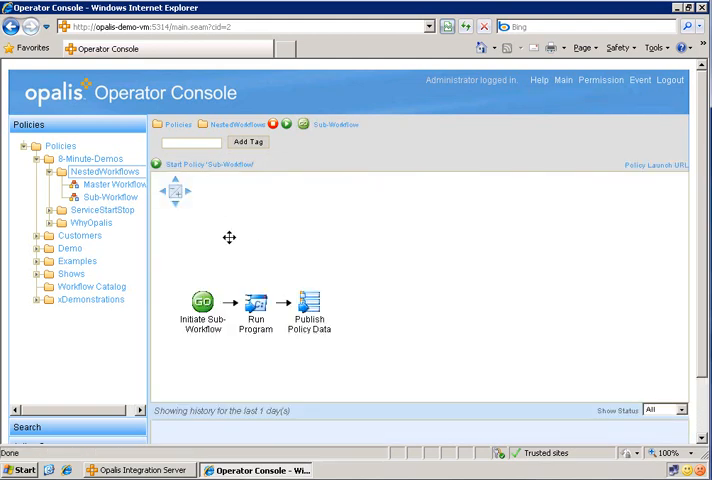
{"action": "mouse_move", "coordinate": [222, 367]}
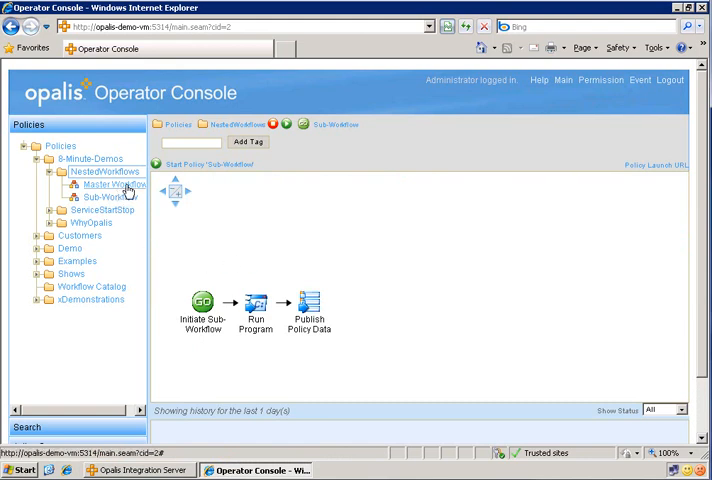
{"action": "left_click", "coordinate": [106, 188]}
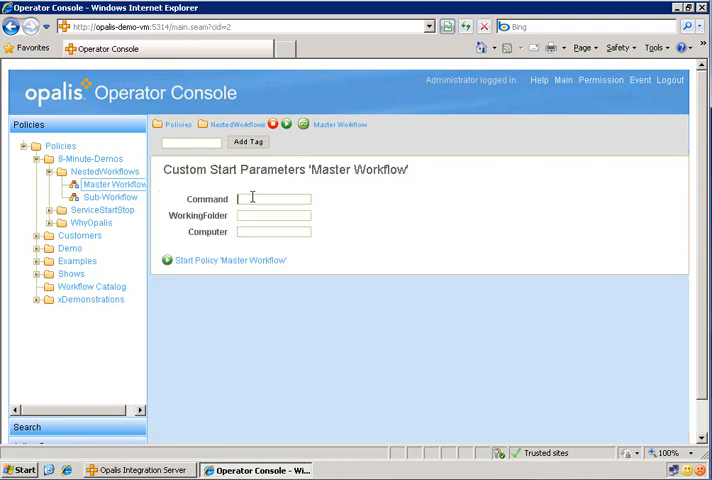
{"action": "type", "text": "dir"}
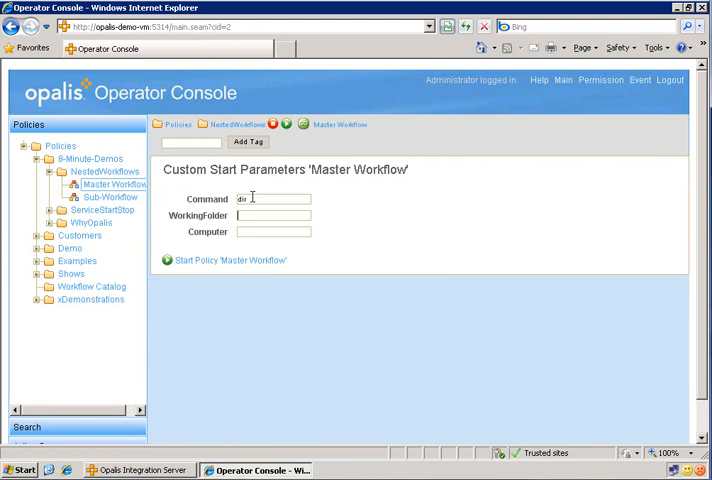
{"action": "type", "text": "c:\\"}
{"action": "left_click", "coordinate": [273, 231]}
{"action": "type", "text": "o"}
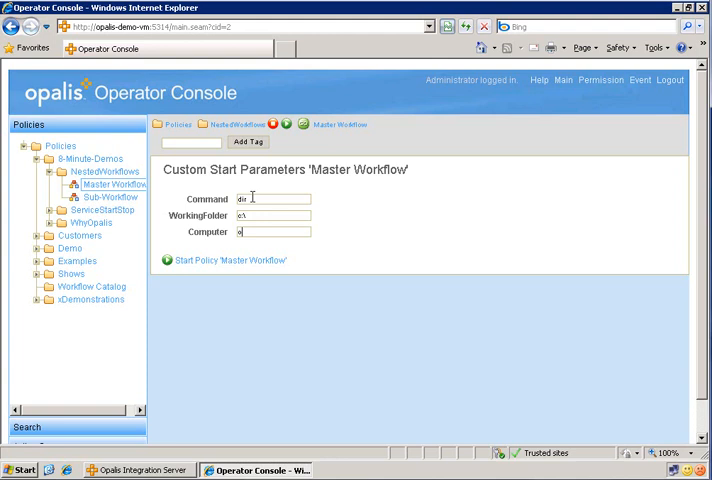
{"action": "type", "text": "palis-demo-vm"}
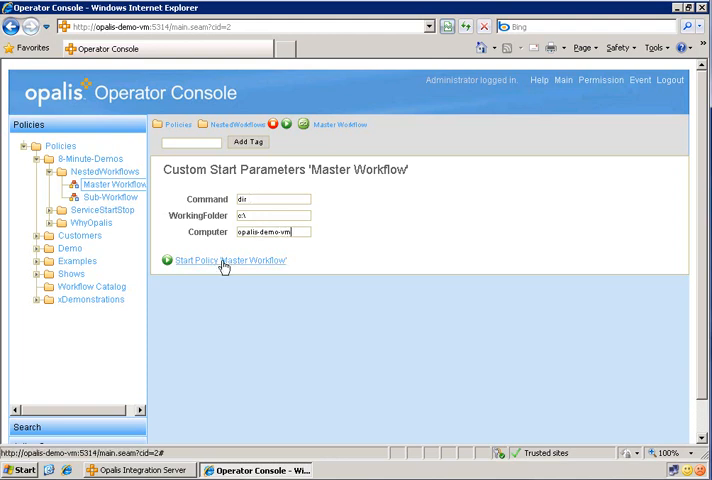
Start Master Workflow, dismiss the popup listing c:\, and close the command prompt.
{"action": "left_click", "coordinate": [229, 260]}
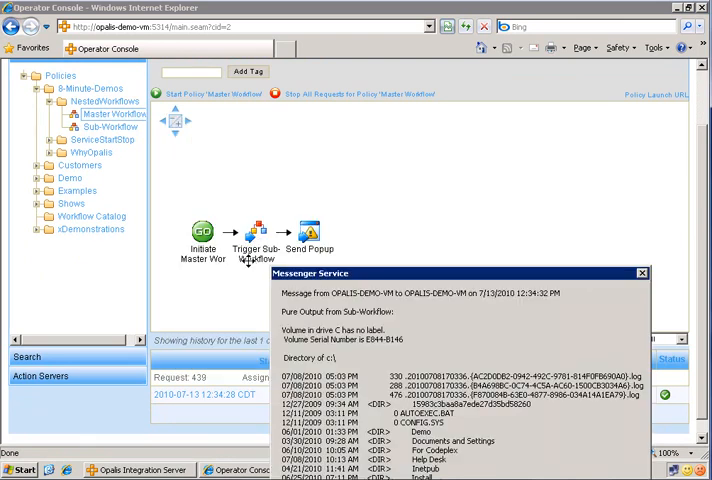
{"action": "mouse_move", "coordinate": [347, 278]}
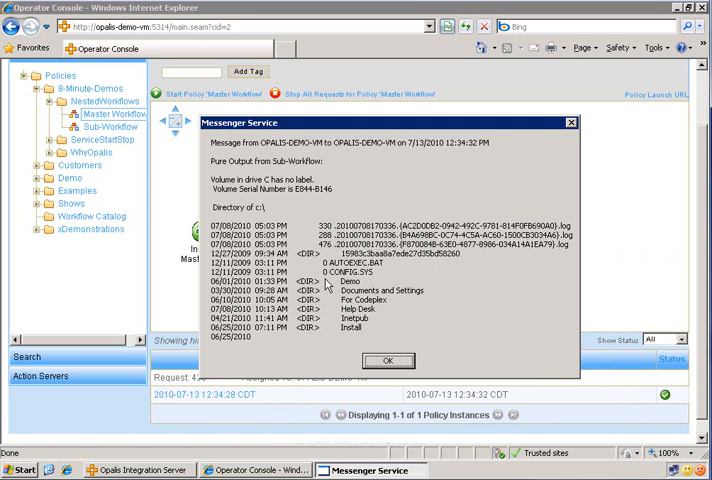
{"action": "left_click", "coordinate": [22, 470]}
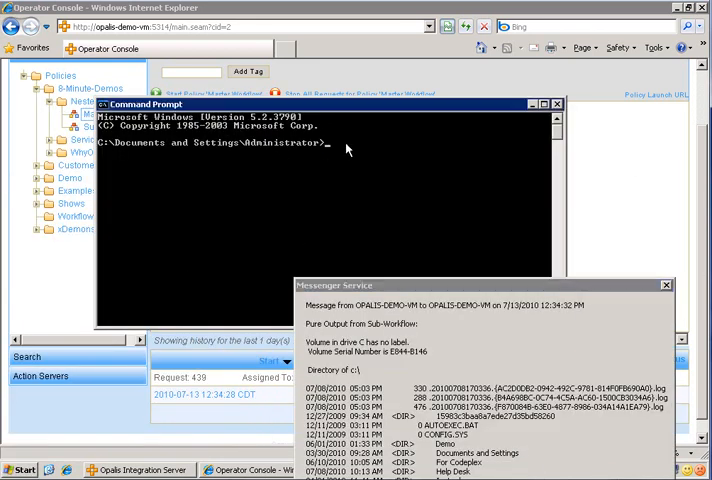
{"action": "type", "text": "cd"}
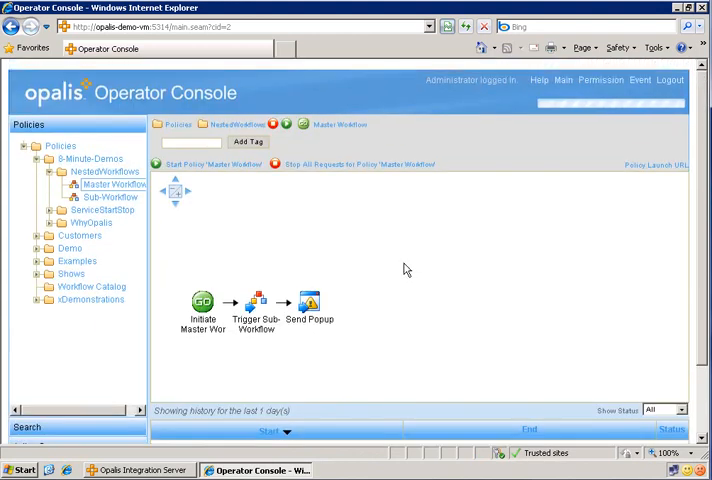
{"action": "mouse_move", "coordinate": [185, 433]}
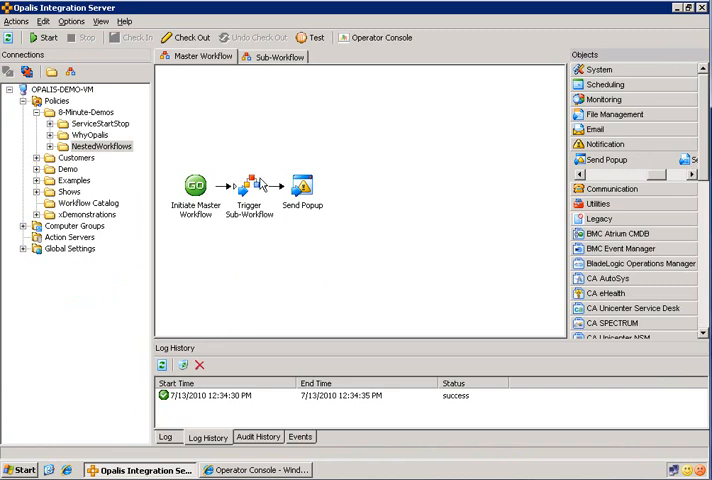
{"action": "mouse_move", "coordinate": [345, 231]}
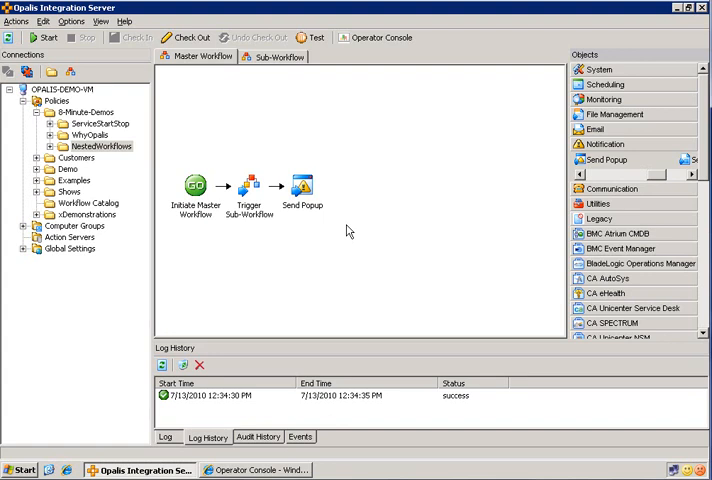
{"action": "mouse_move", "coordinate": [332, 259]}
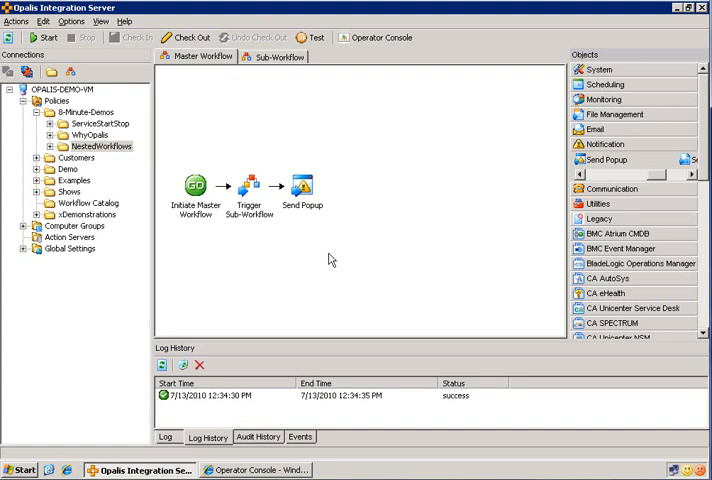
{"action": "mouse_move", "coordinate": [305, 77]}
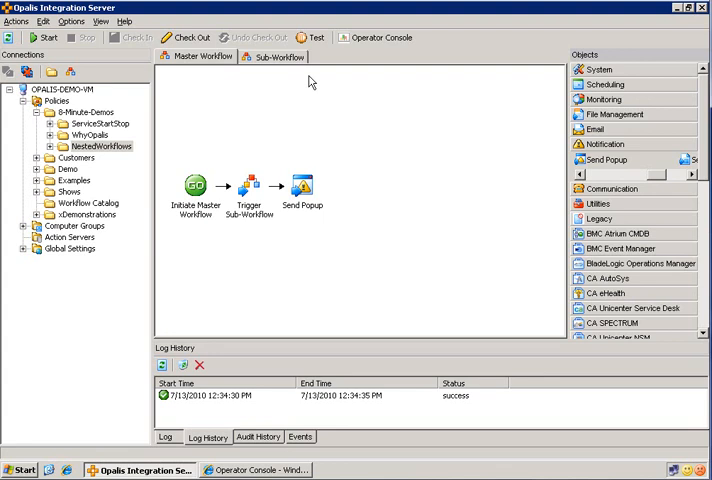
{"action": "left_click", "coordinate": [283, 59]}
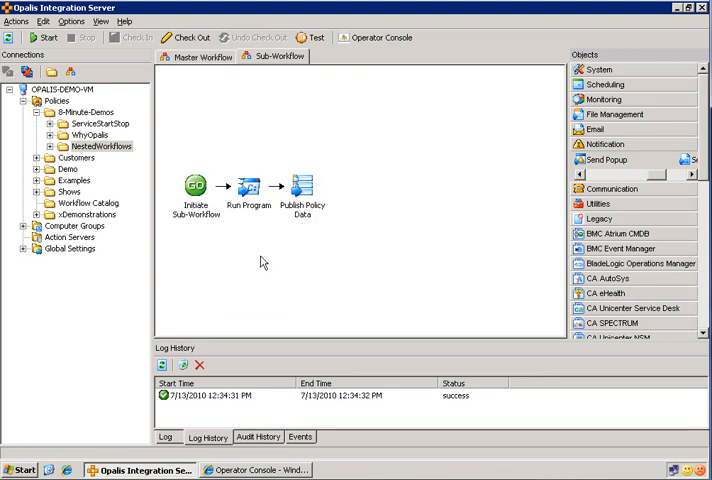
{"action": "left_click", "coordinate": [305, 187]}
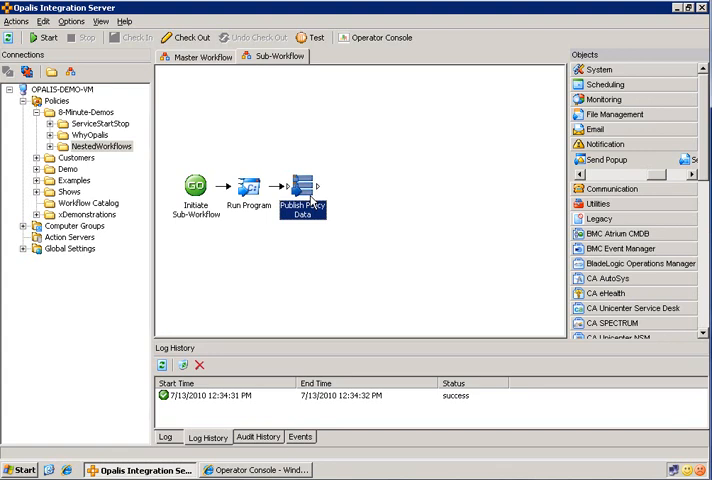
{"action": "left_click", "coordinate": [198, 59]}
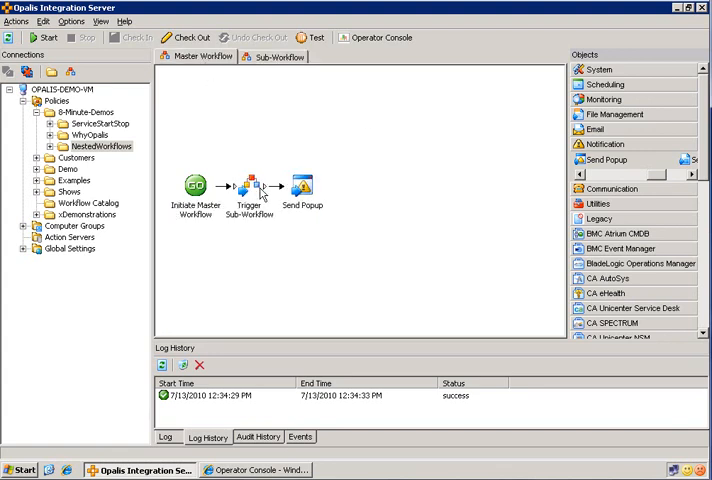
{"action": "left_click", "coordinate": [248, 189]}
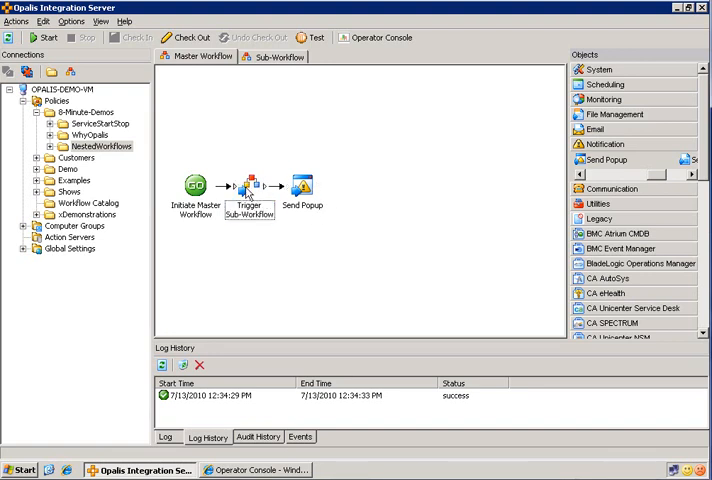
{"action": "double_click", "coordinate": [247, 186]}
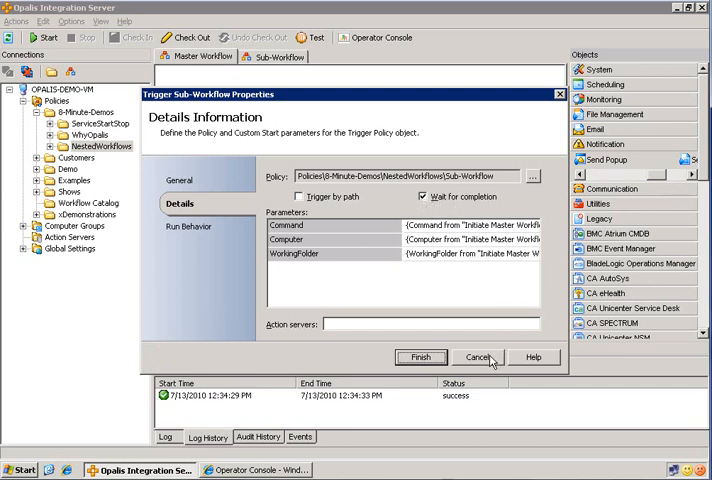
{"action": "left_click", "coordinate": [476, 357]}
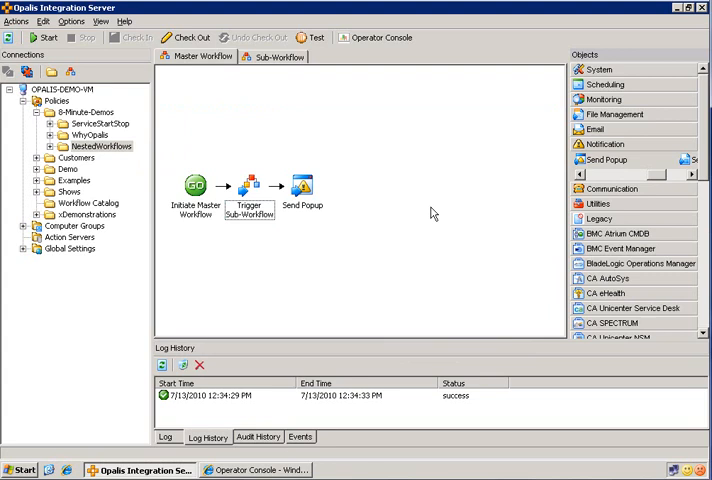